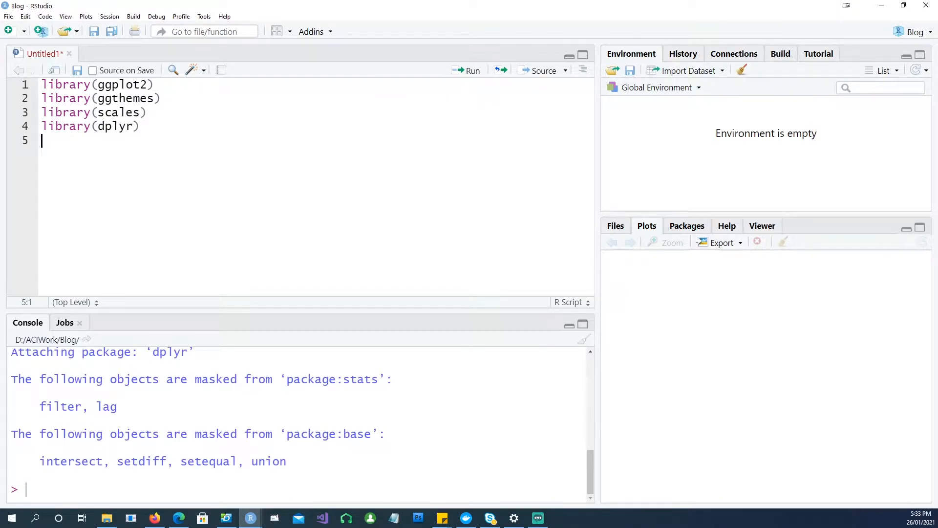
Step: Add a comment about using ggplot's bundled dataset, then print the mpg tibble in the console
text(# We will use  a dataset which comes with the package ggplot.)
text(# view the data frame to see the structure)
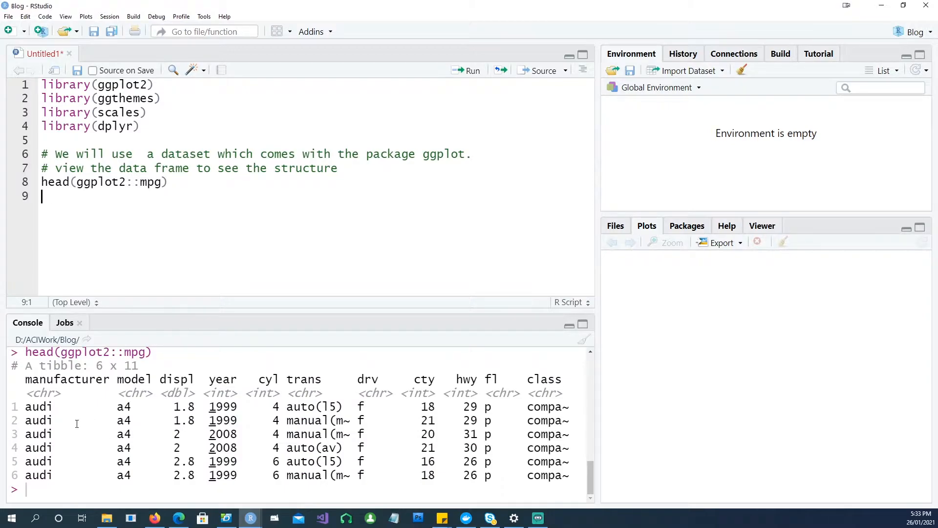
mouse_move(88, 390)
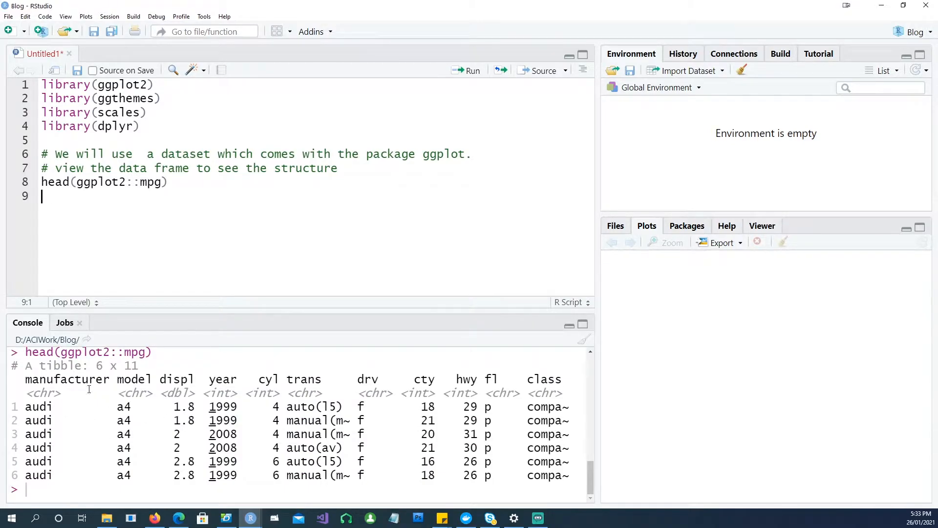
mouse_move(345, 393)
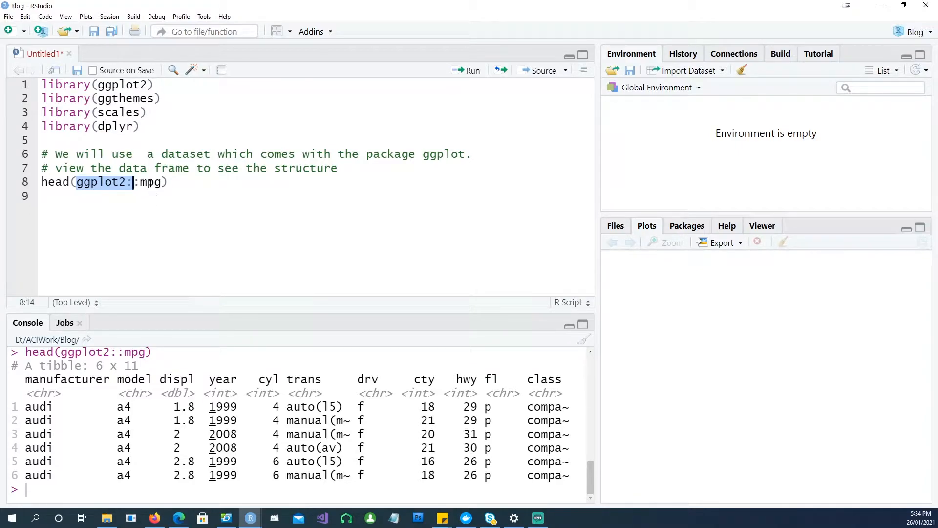
mouse_move(179, 212)
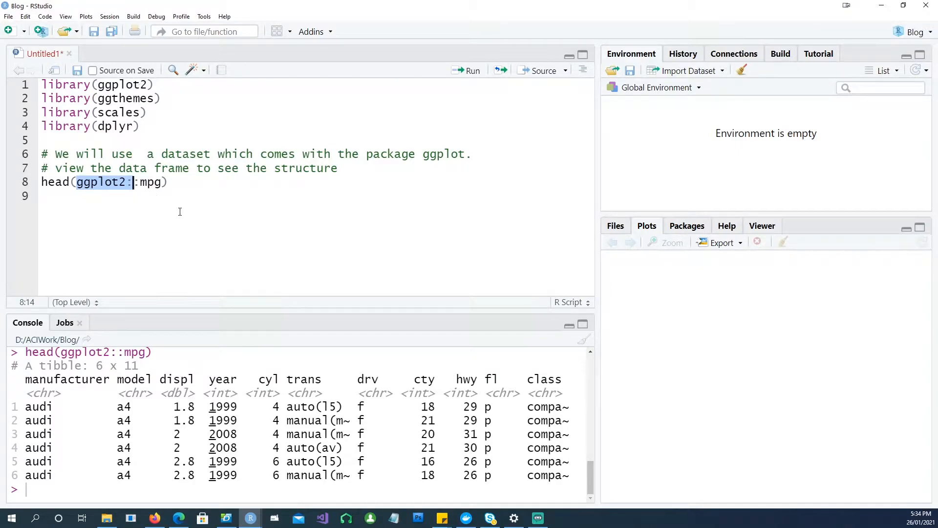
mouse_move(140, 201)
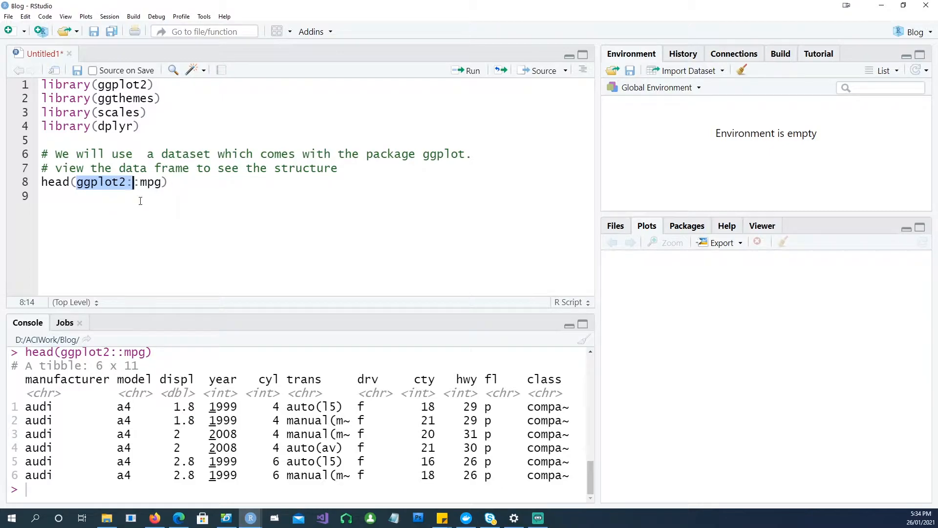
text(m)
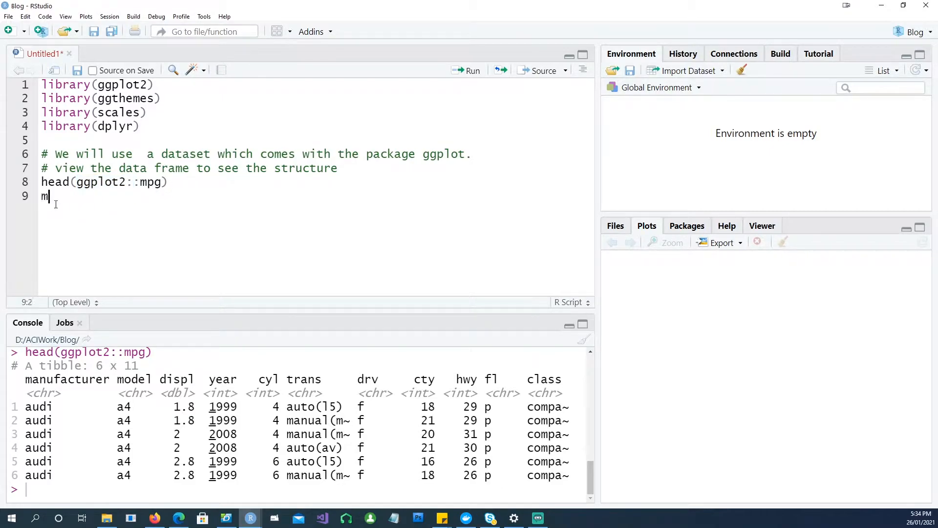
text(pg)
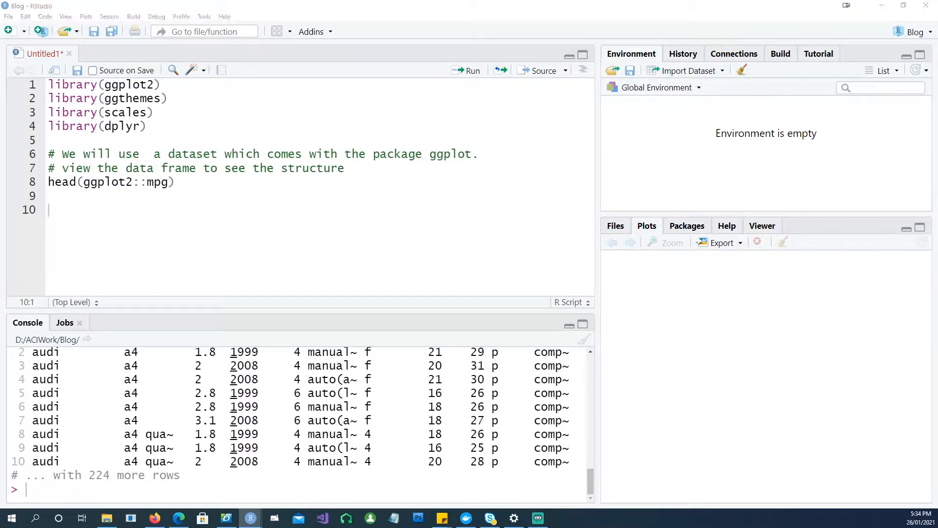
mouse_move(117, 251)
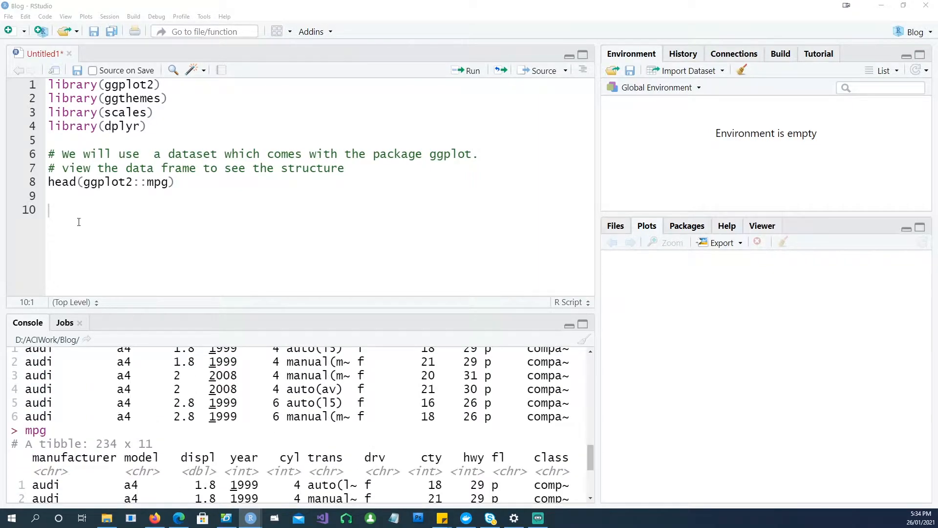
mouse_move(155, 409)
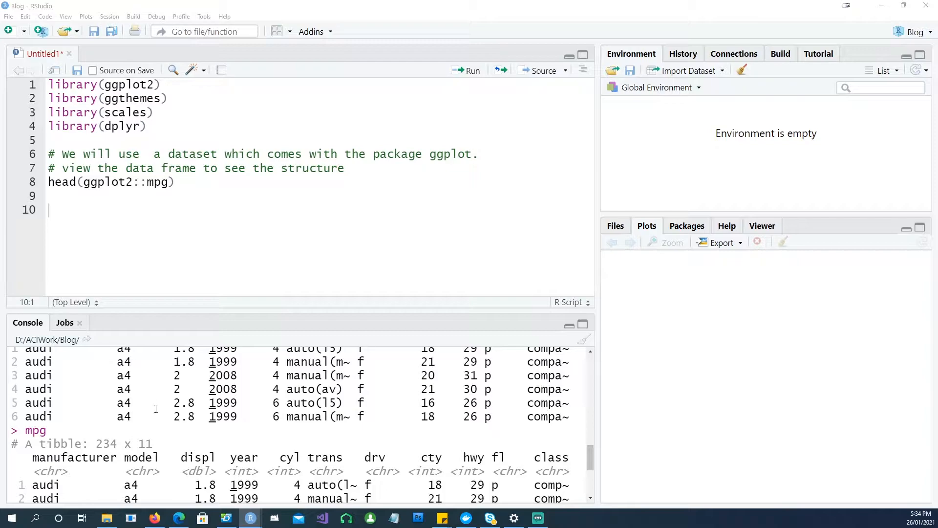
scroll(down, 3)
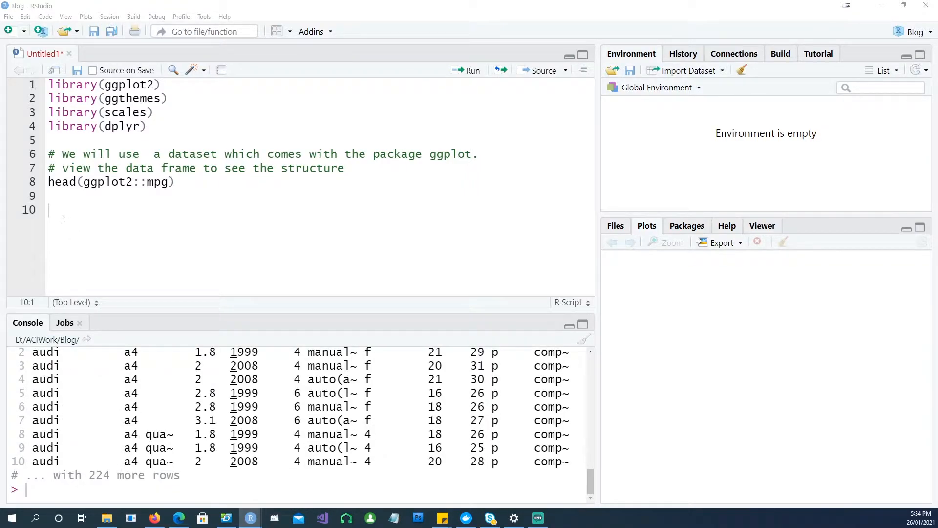
Step: Write pl <- ggplot(data = mpg, aes(x = manufacturer)), add geom_bar(stat="count"), then print pl
text(p1 <- ggplot(data = mpg,aes(x= manufacturer)))
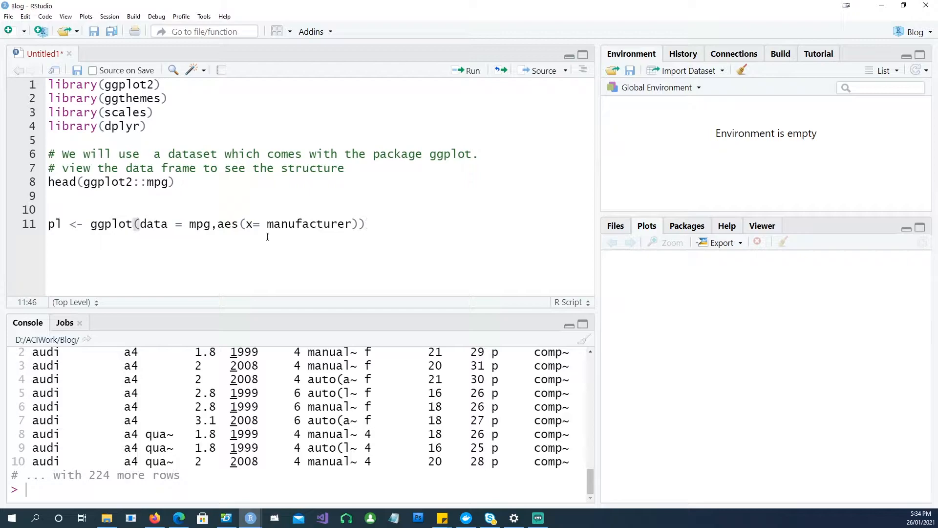
mouse_move(168, 228)
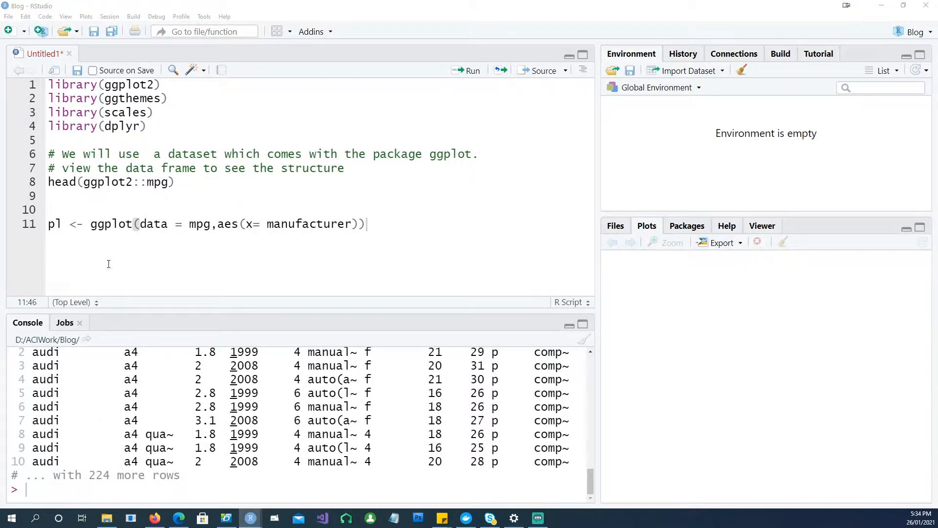
text(pl <- pl + geom_bar(stat="count"))
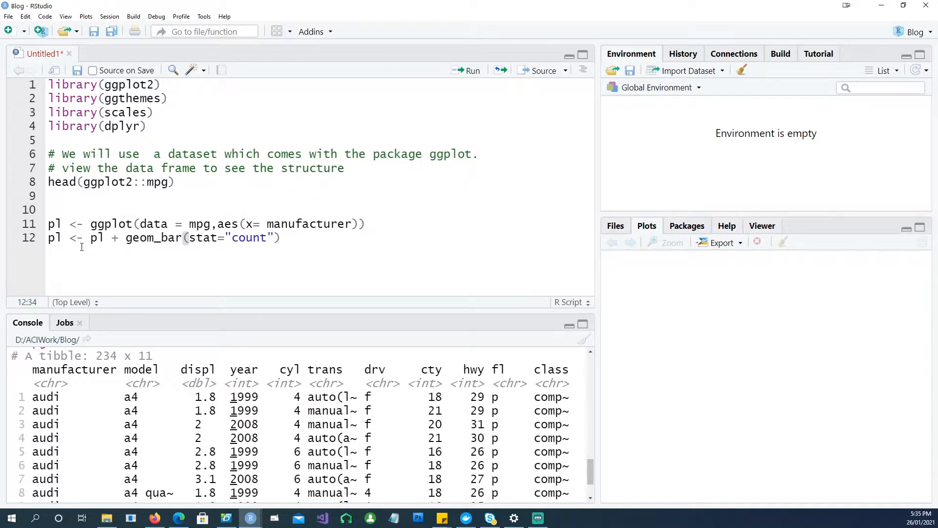
text(pl)
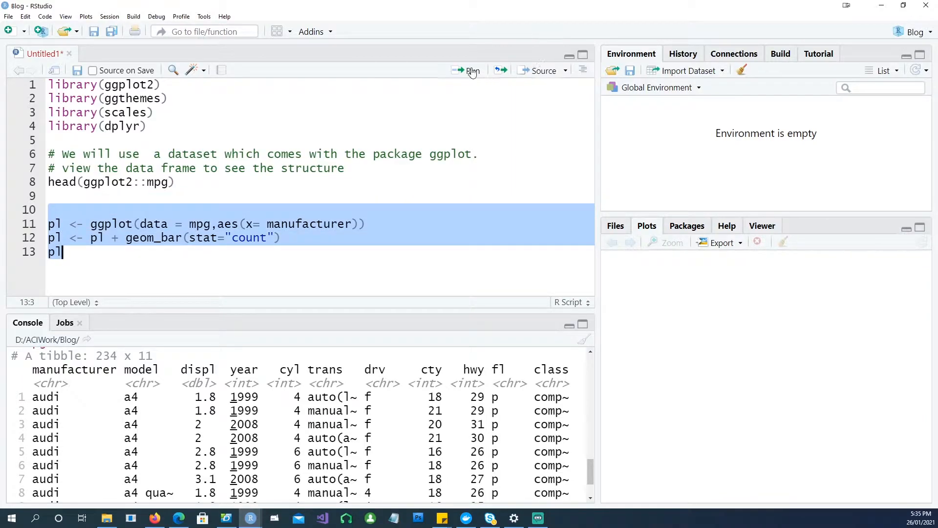
Step: Run the selected code to draw car counts per manufacturer and inspect it enlarged in Zoom
click(470, 71)
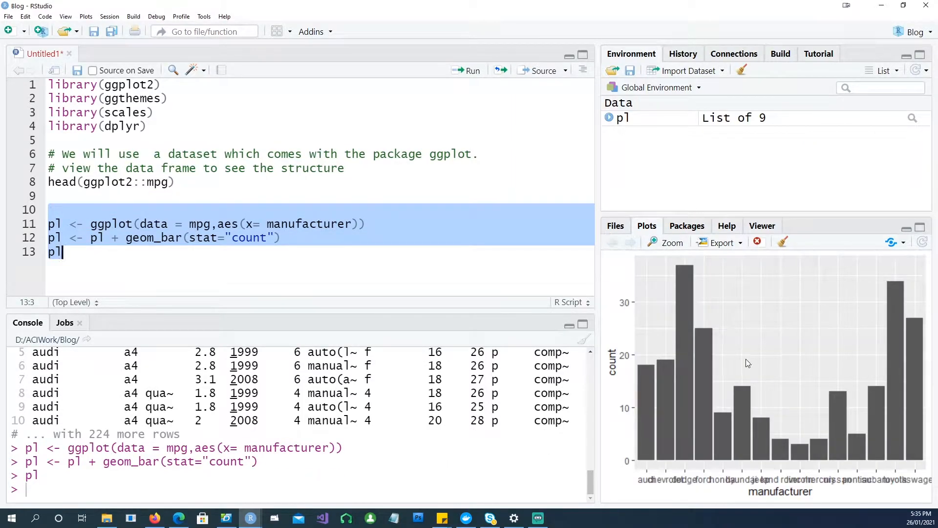
click(672, 243)
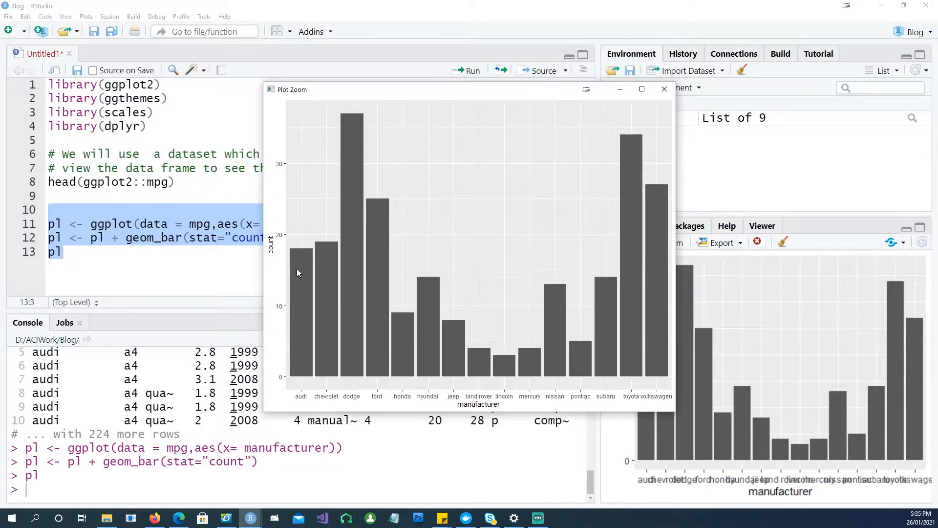
mouse_move(300, 392)
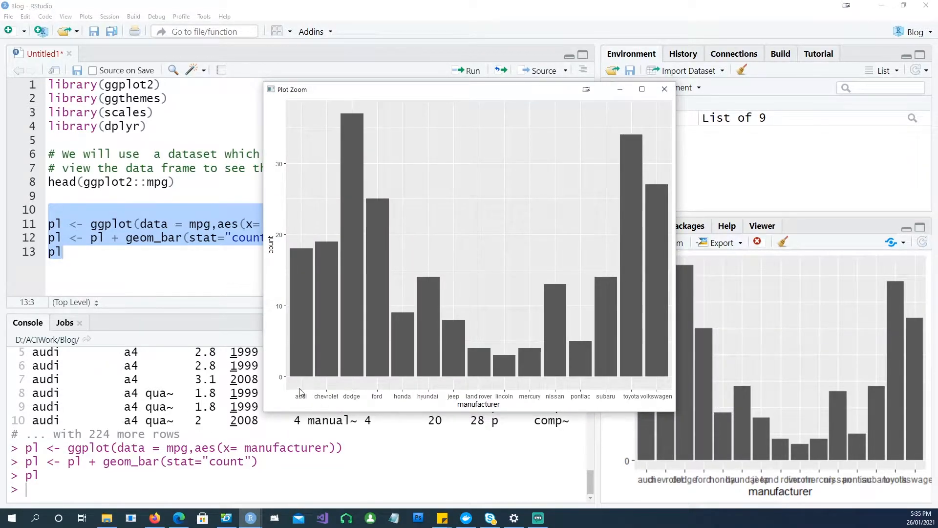
text(mpg)
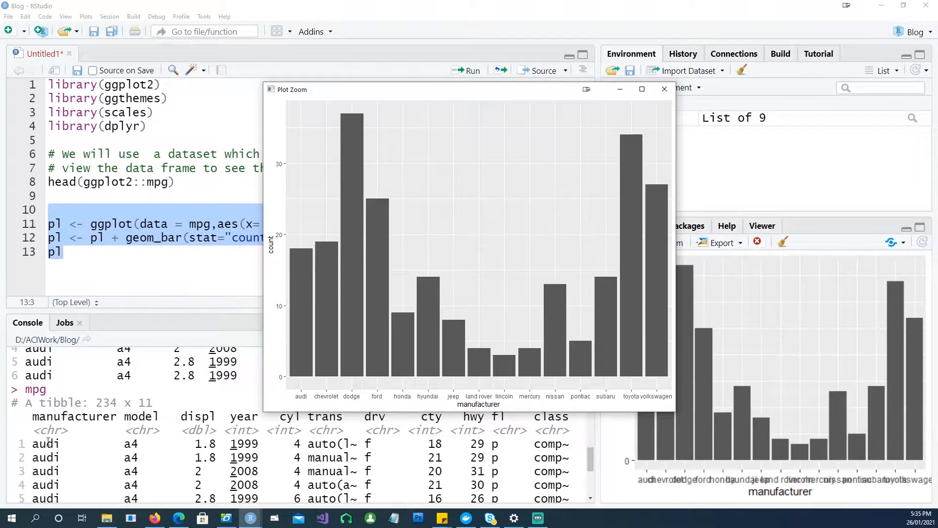
mouse_move(355, 400)
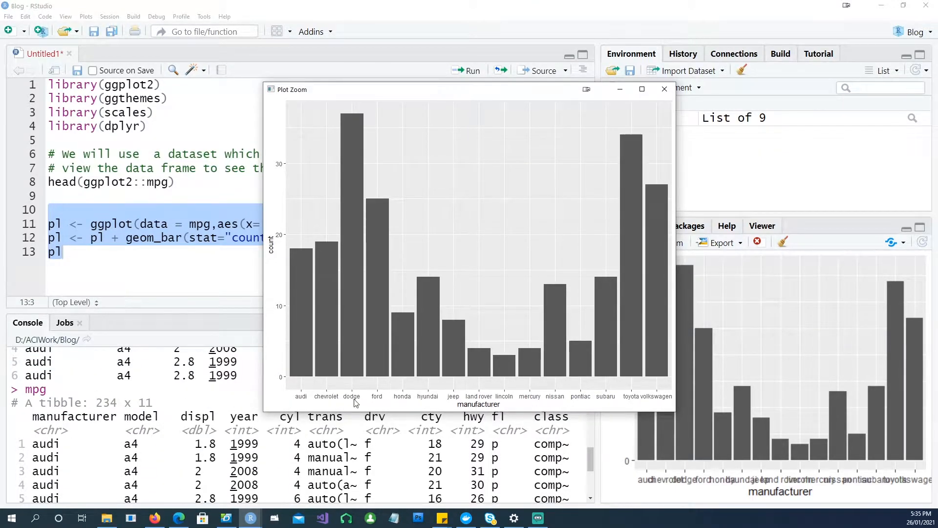
mouse_move(391, 374)
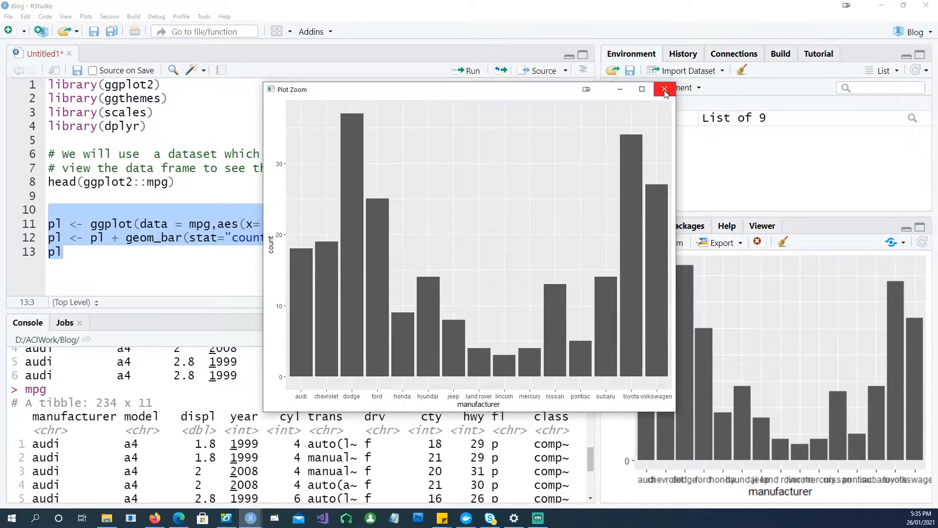
click(664, 89)
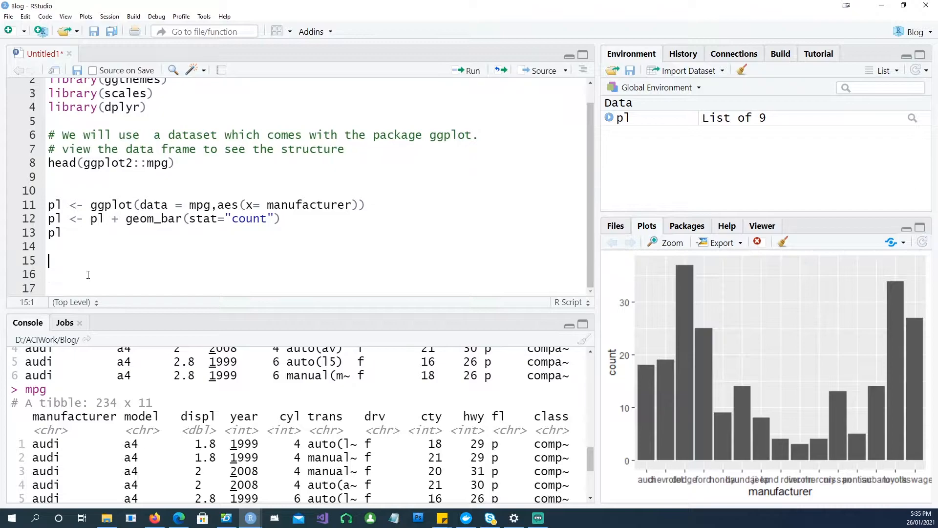
Step: Write a copy of the plot code with fill = class in aes() and select it
text(p1 <- ggplot(data = mpg,aes(x= manufacturer, fill = class)))
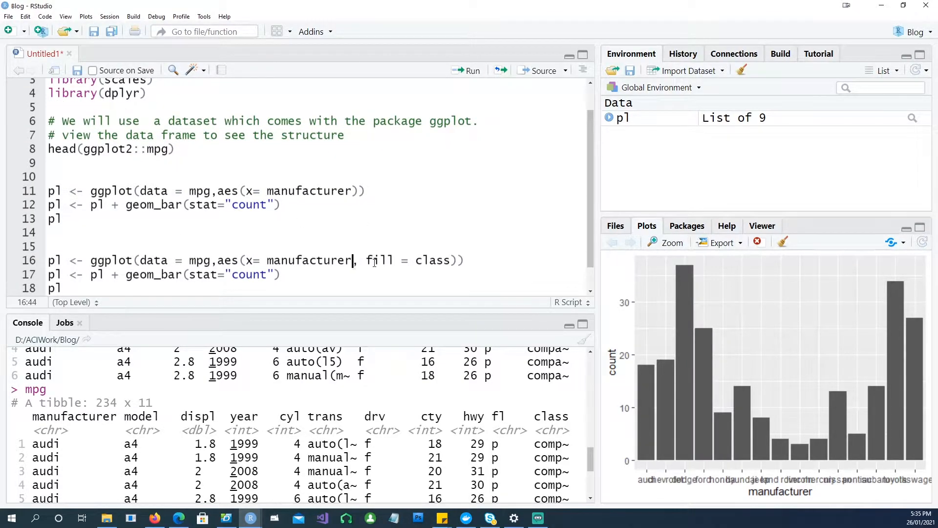
drag(355, 260, 449, 259)
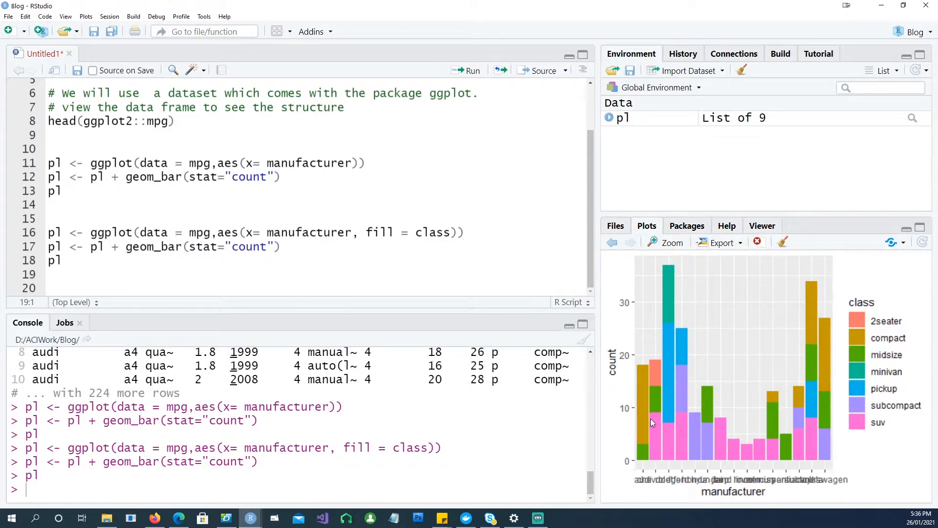
click(665, 243)
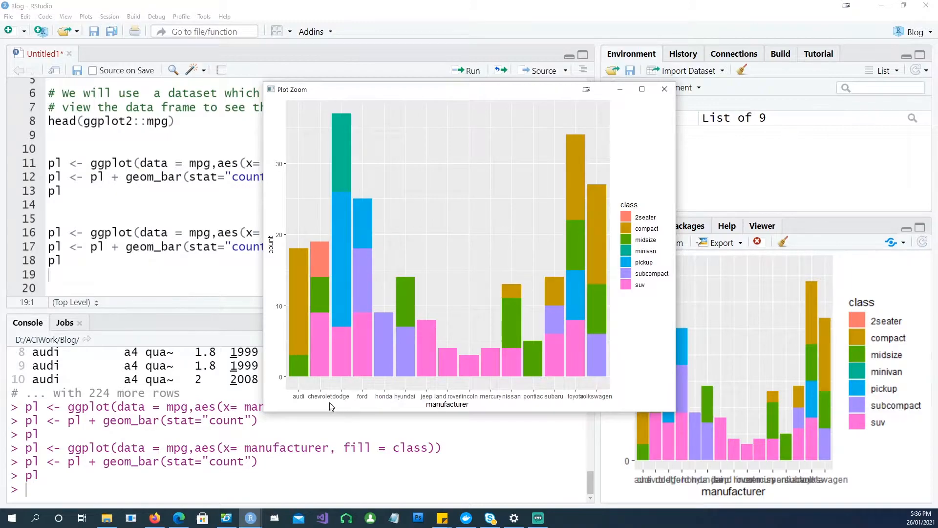
mouse_move(346, 356)
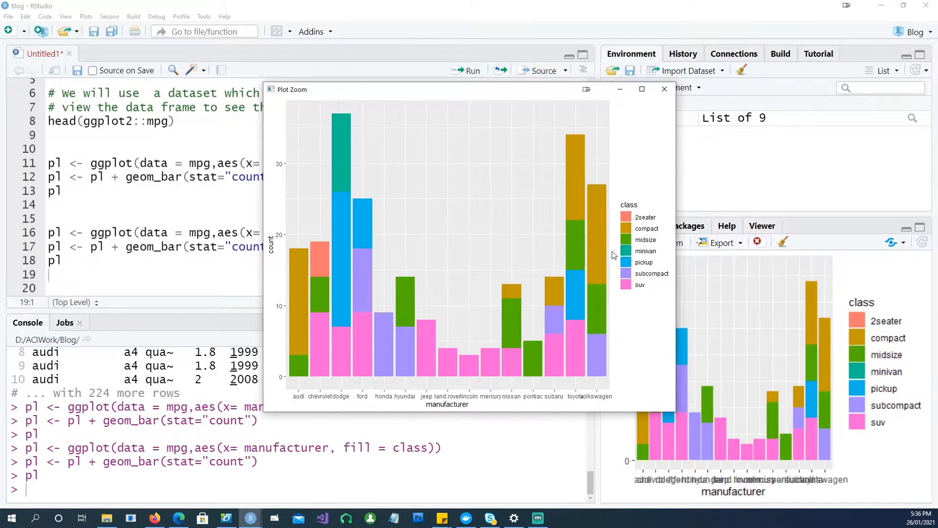
mouse_move(301, 330)
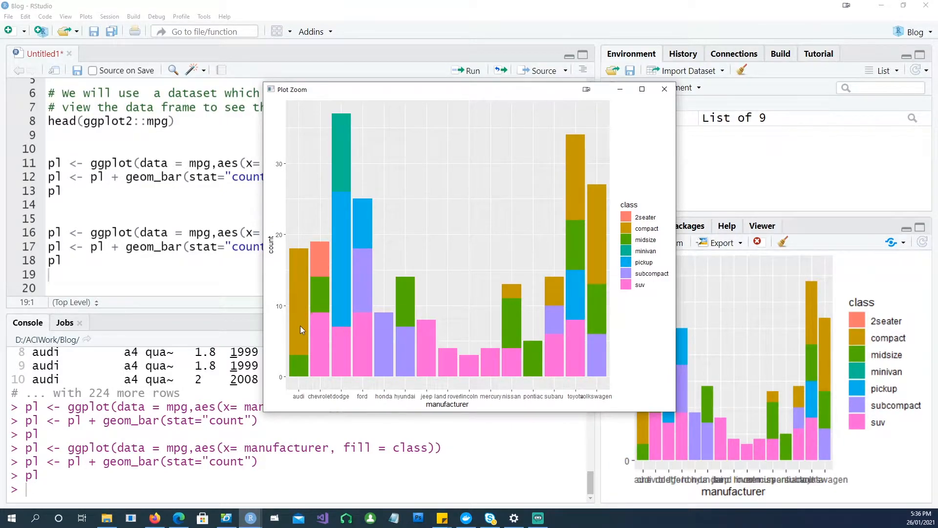
mouse_move(329, 318)
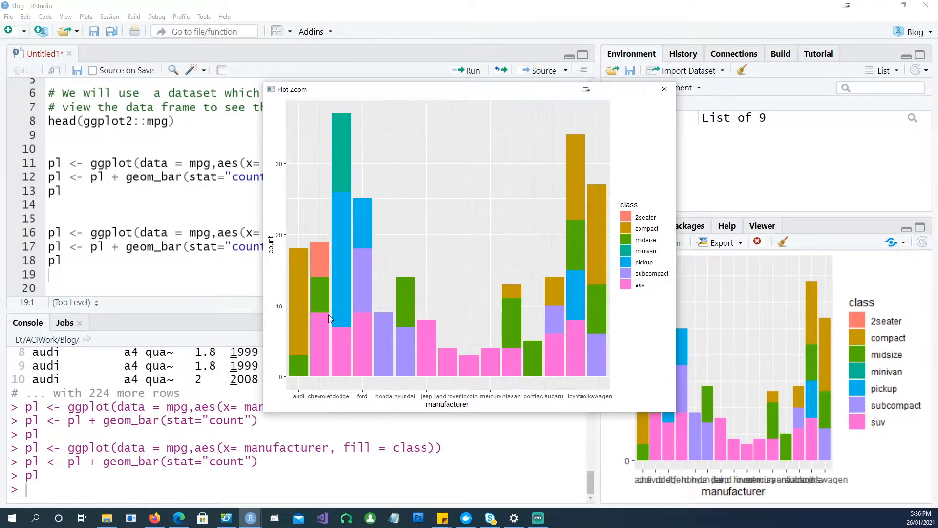
click(664, 88)
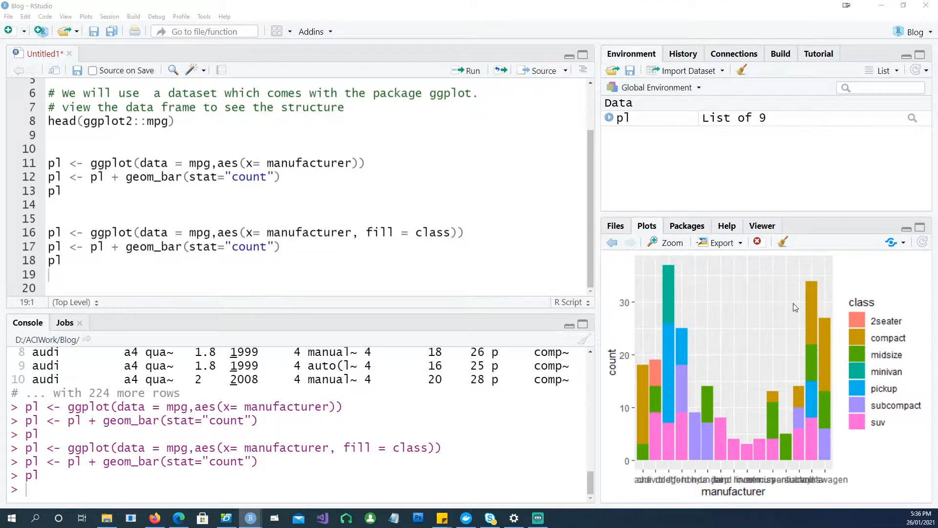
mouse_move(677, 381)
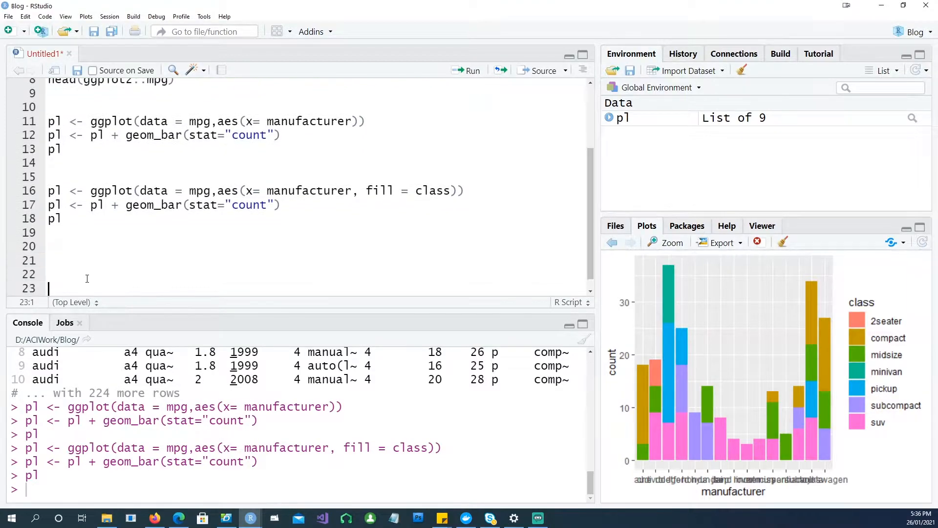
Step: Delete the scale_y_continuous line from the third position="fill" block and reprint mpg in the console
text(pl <- ggplot(data = mpg,aes(x= manufacturer, fill = class)))
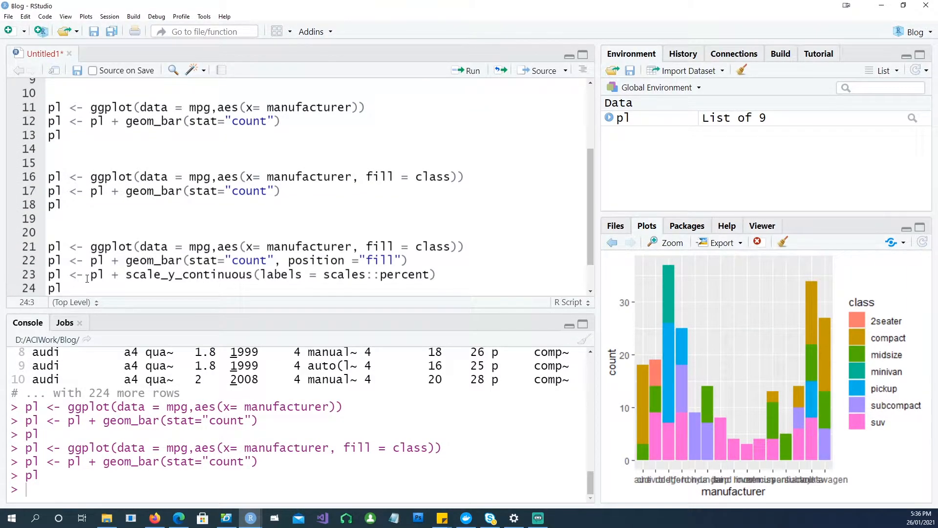
mouse_move(669, 378)
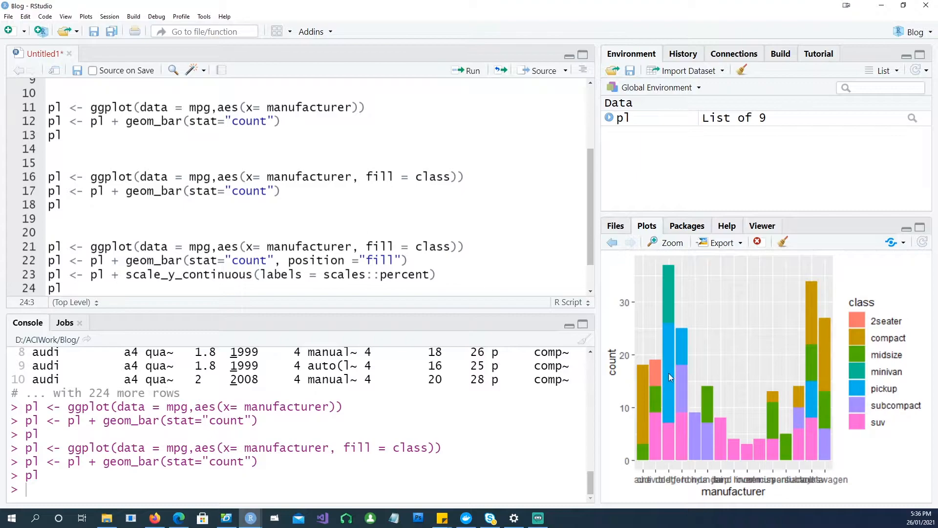
mouse_move(647, 262)
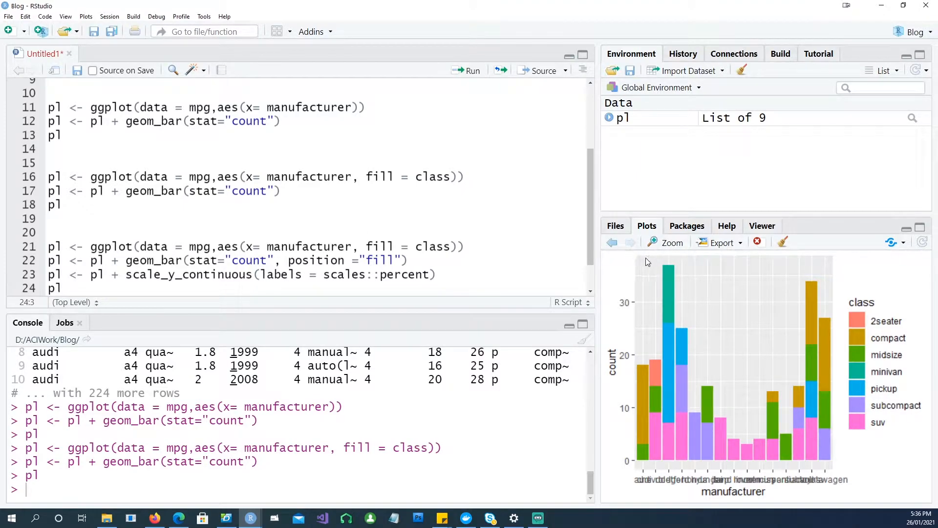
mouse_move(651, 288)
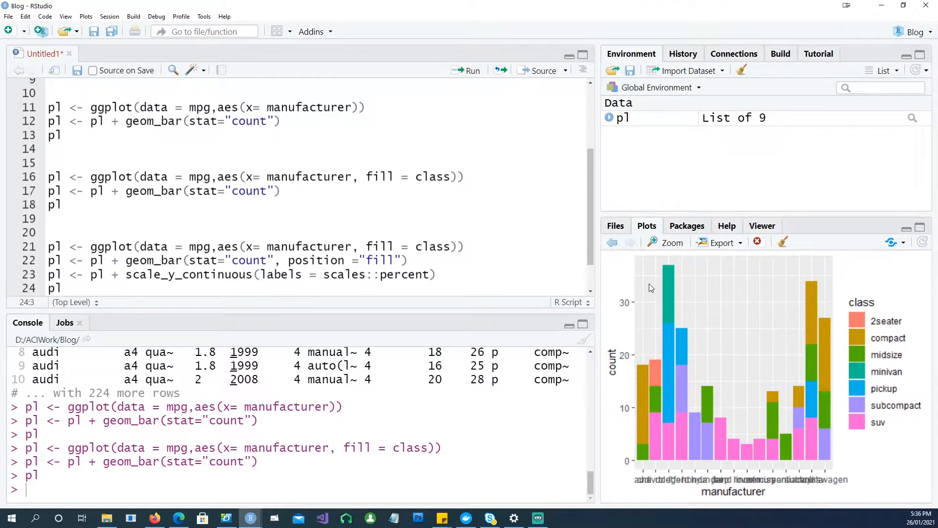
mouse_move(628, 295)
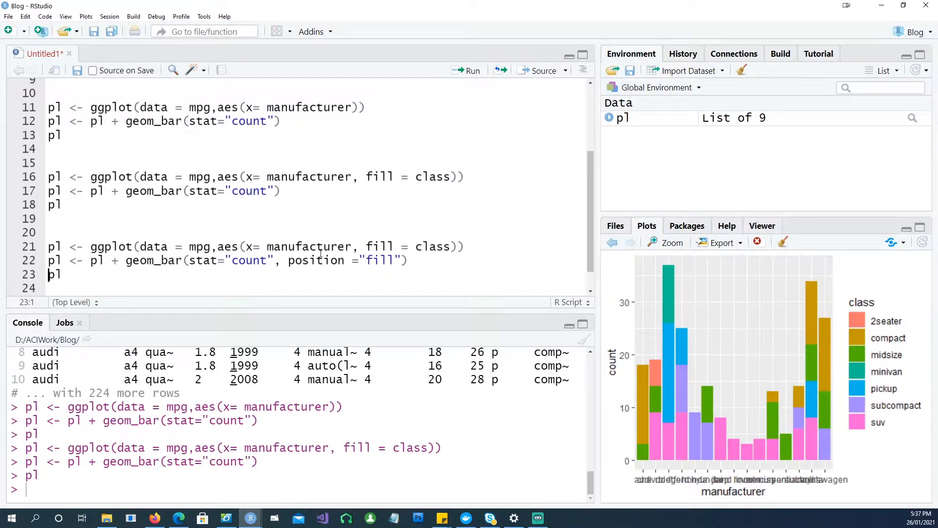
click(352, 246)
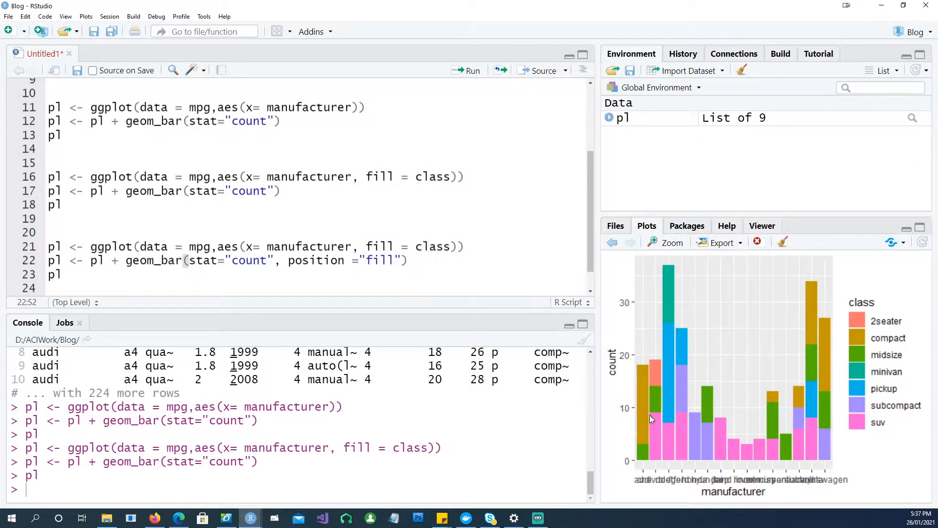
mouse_move(660, 453)
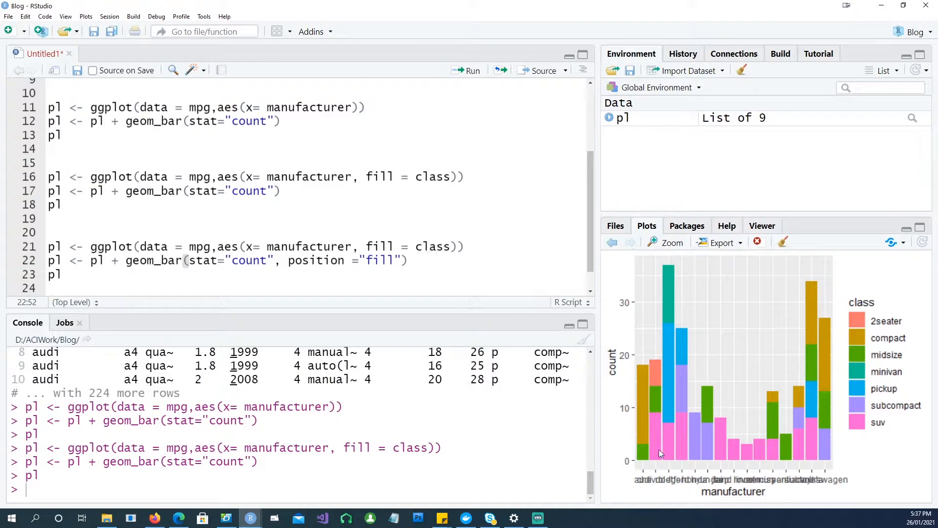
mouse_move(428, 247)
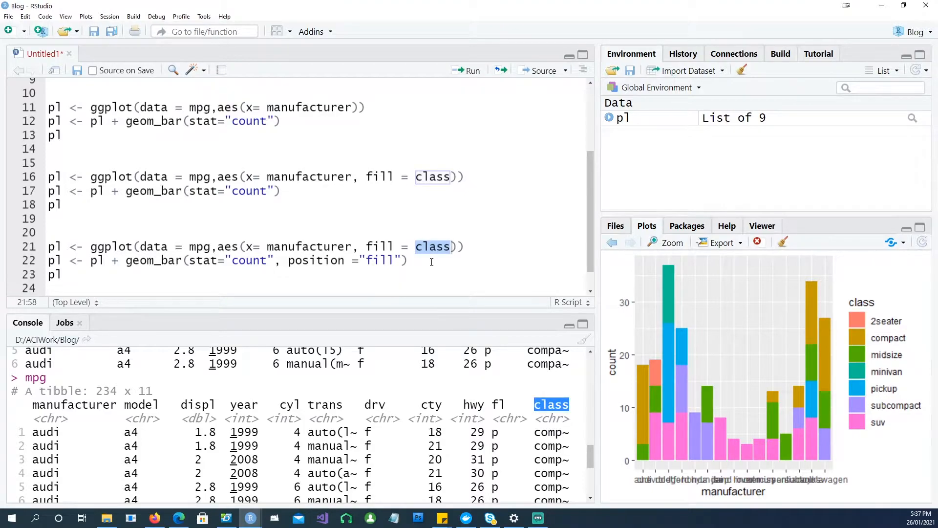
scroll(down, 3)
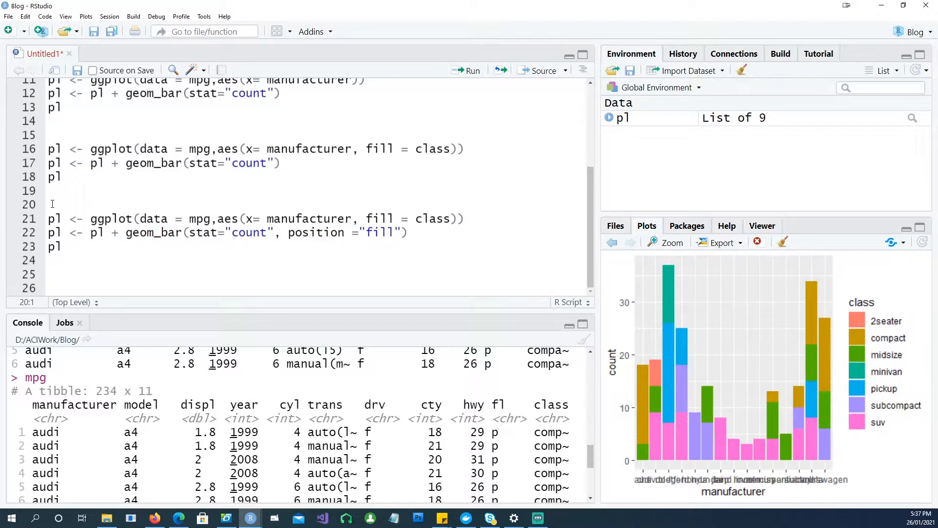
Step: Draw the position="fill" proportion chart and add a scale_y_continuous(labels = scales::percent) line
click(468, 70)
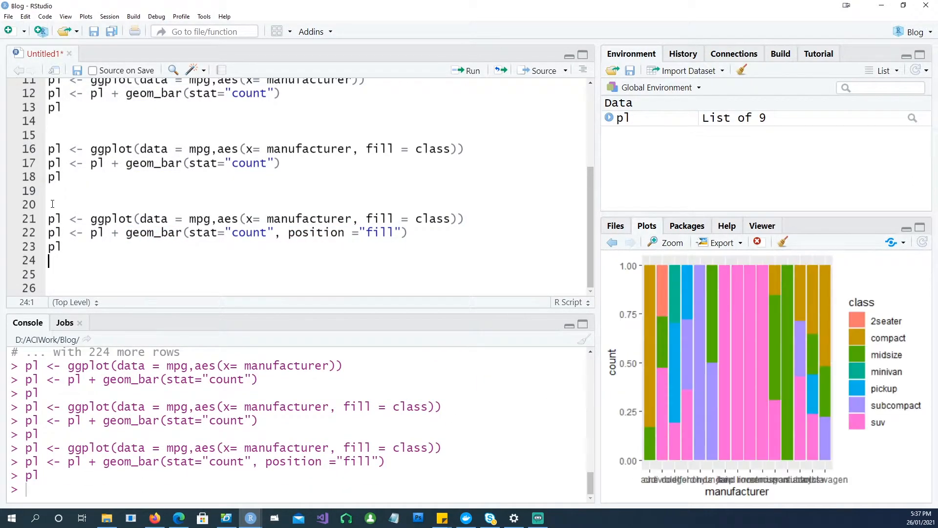
mouse_move(648, 440)
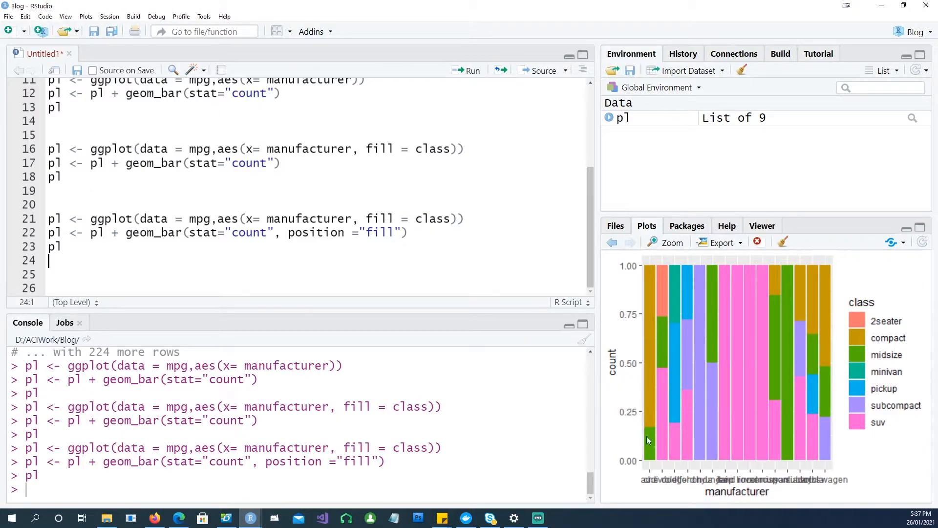
mouse_move(656, 420)
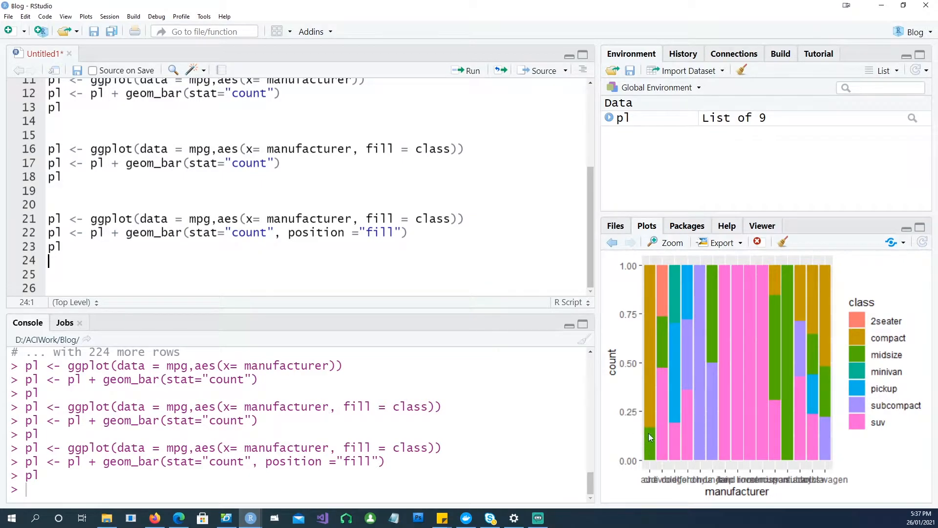
mouse_move(651, 451)
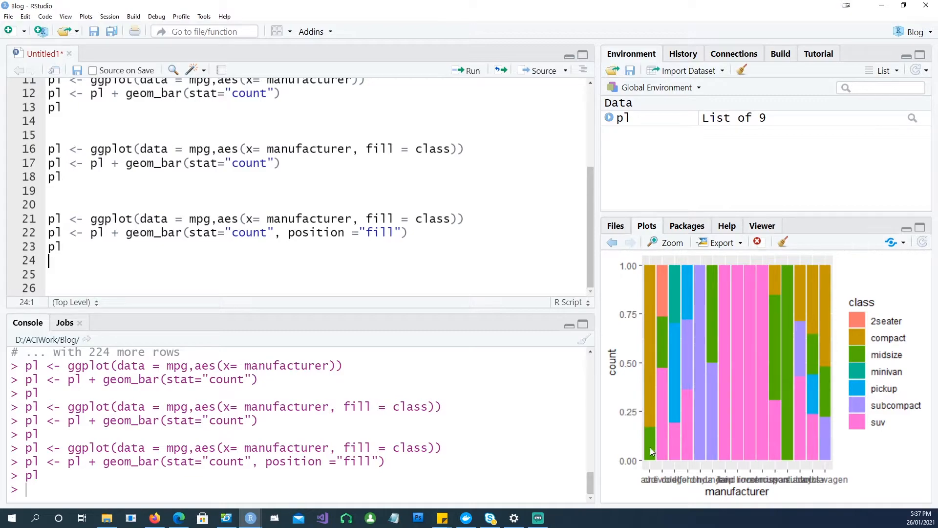
mouse_move(662, 384)
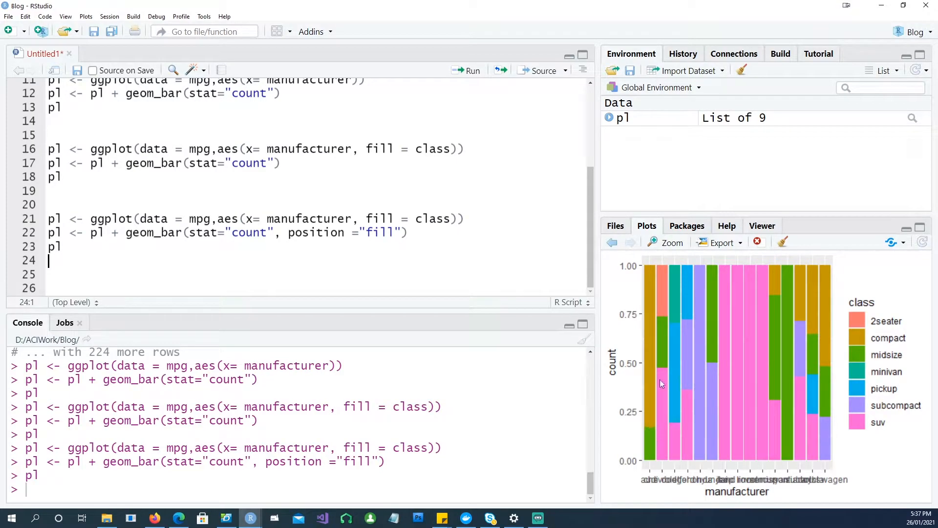
mouse_move(621, 436)
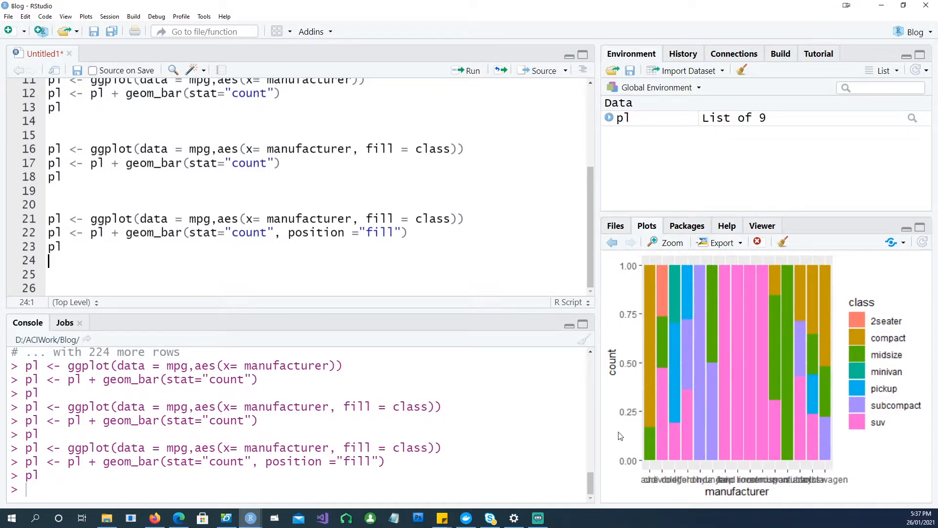
mouse_move(612, 290)
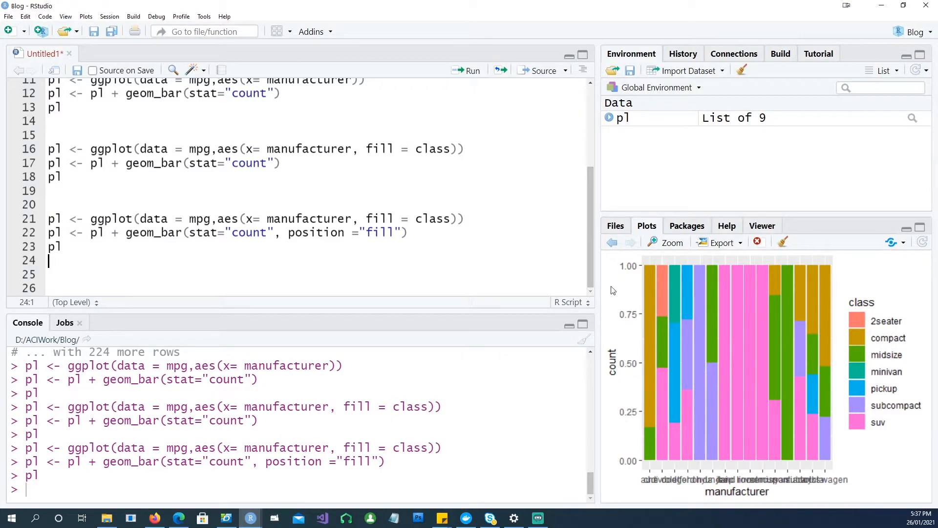
mouse_move(635, 374)
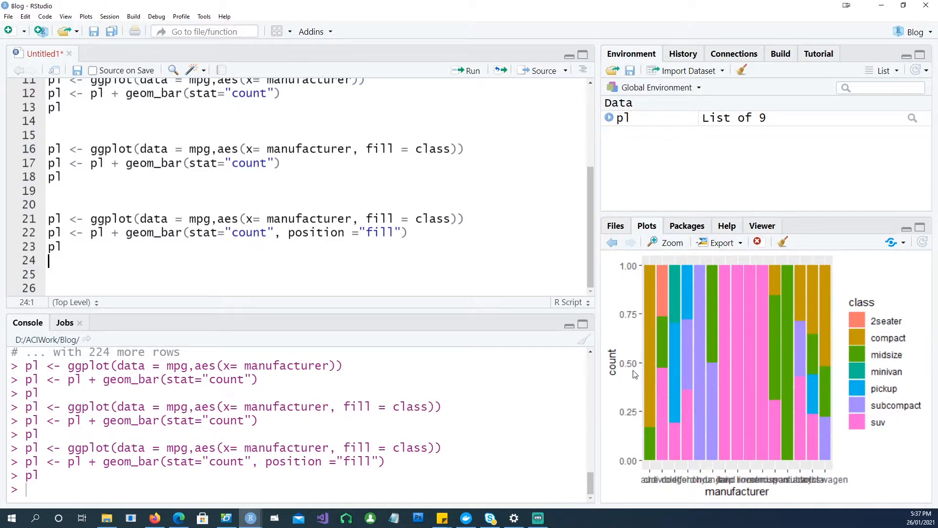
click(410, 233)
text(pl <- pl + scale_y_continuous(labels = scales::percent))
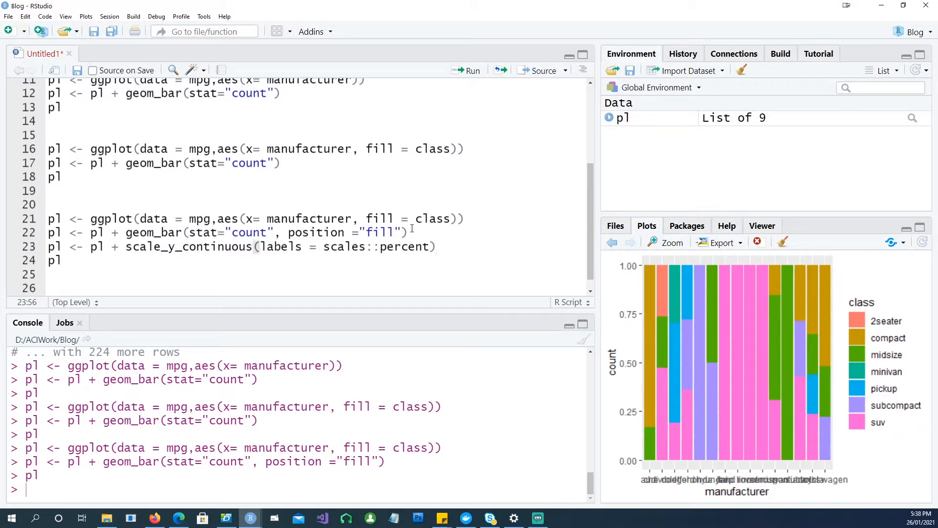
Step: Run the block including scale_y_continuous so the y-axis reads 0% to 100%
double_click(188, 247)
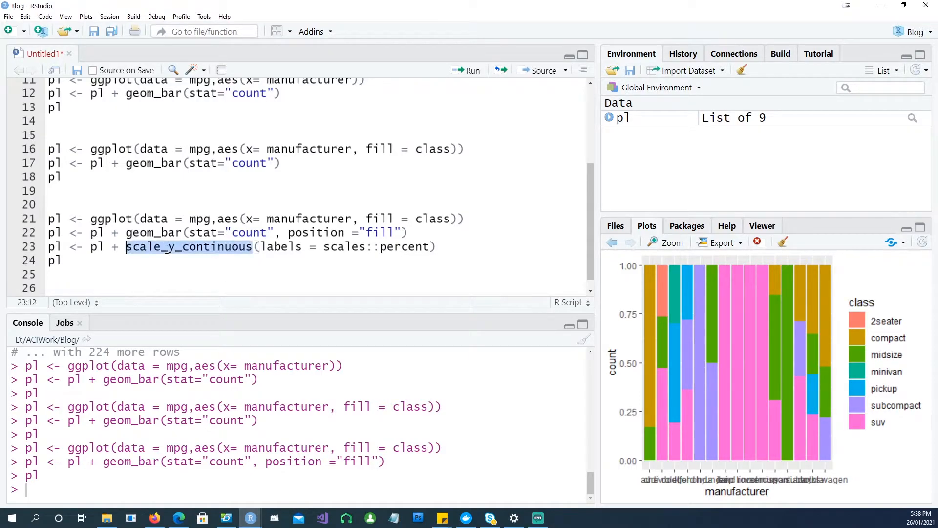
double_click(281, 247)
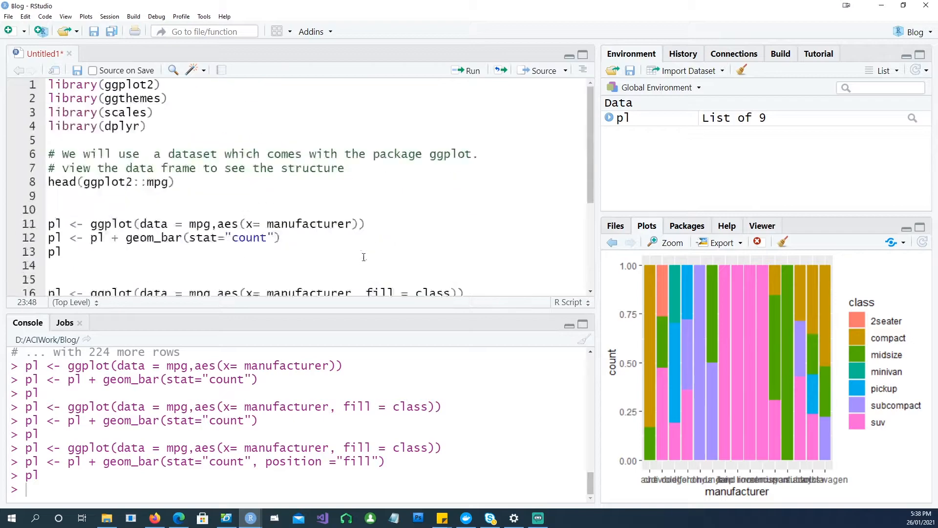
double_click(125, 112)
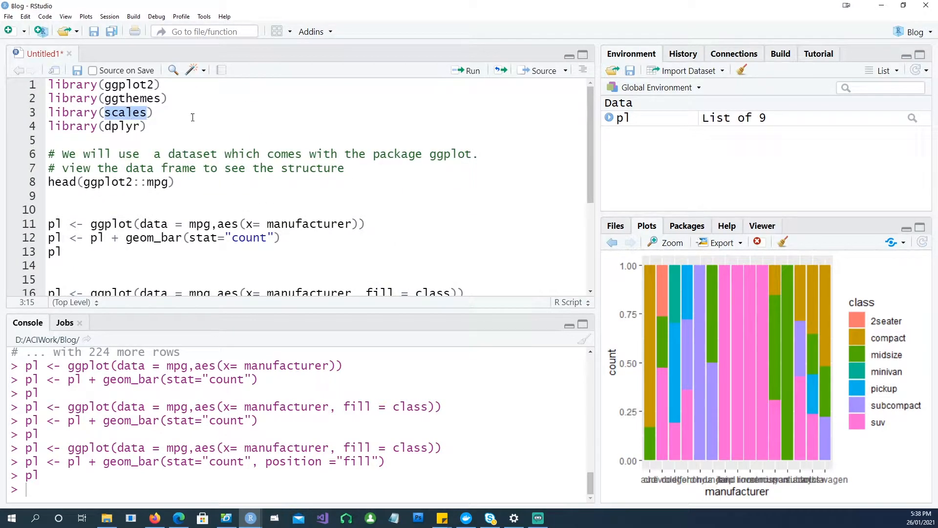
scroll(down, 3)
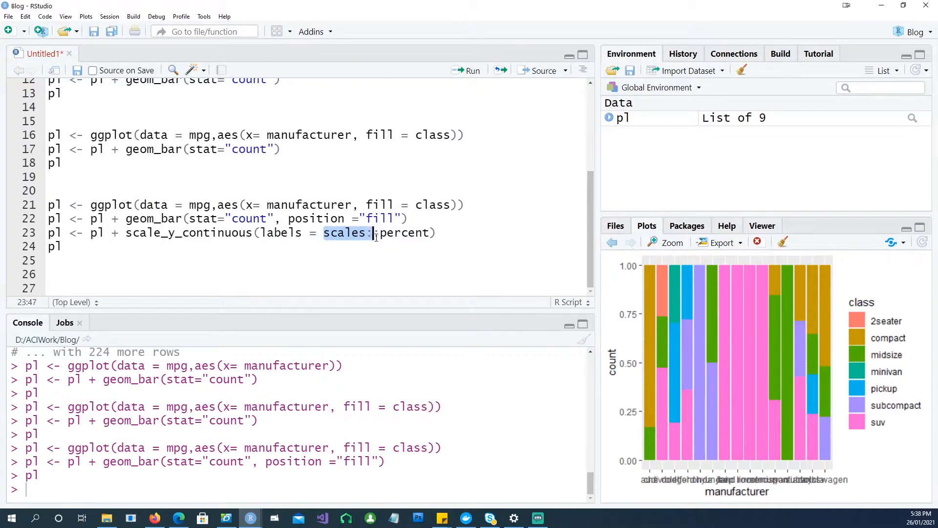
key(Delete)
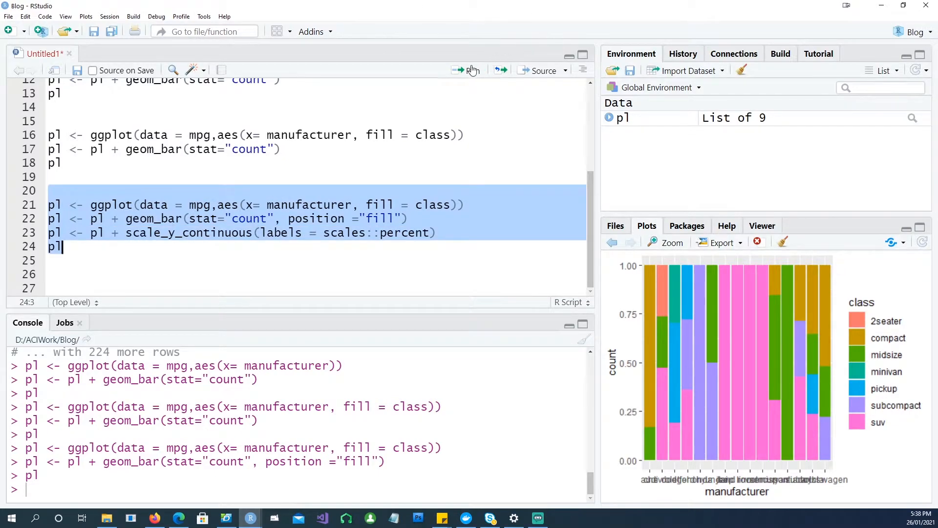
click(465, 70)
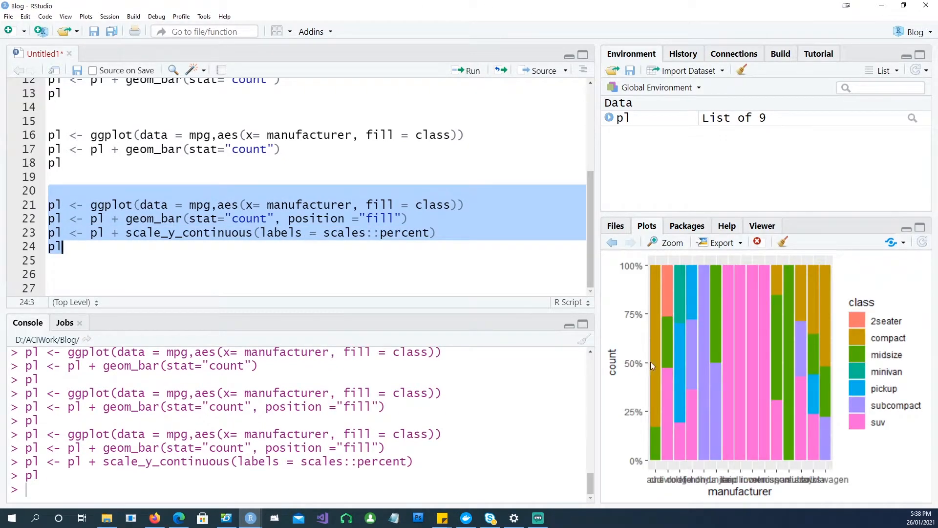
click(666, 243)
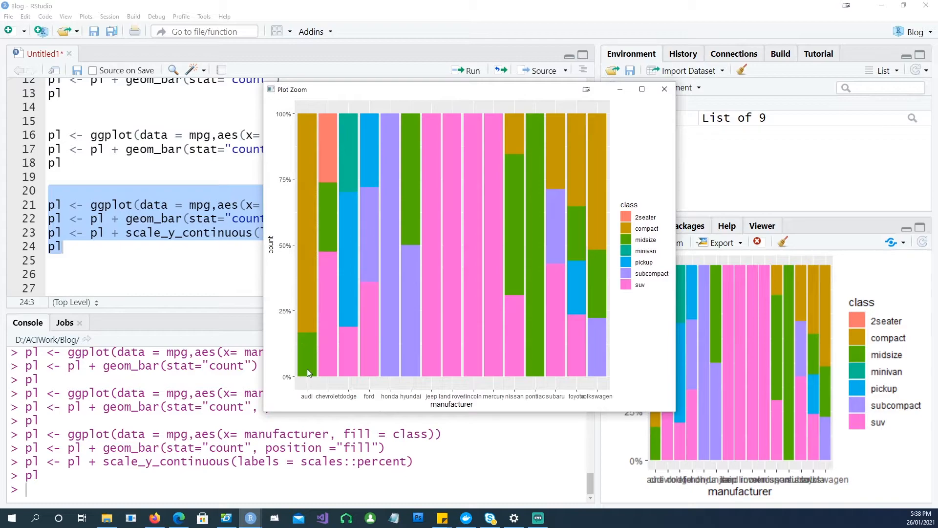
mouse_move(289, 189)
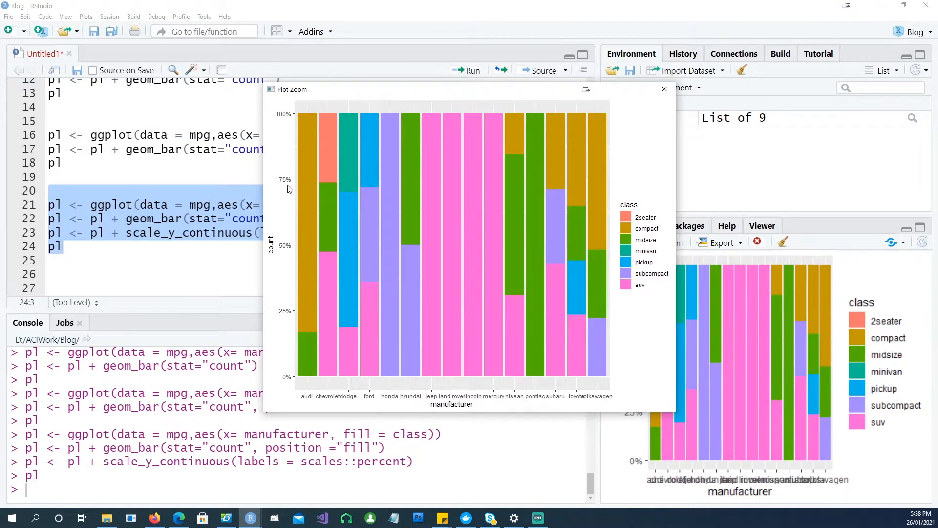
mouse_move(274, 206)
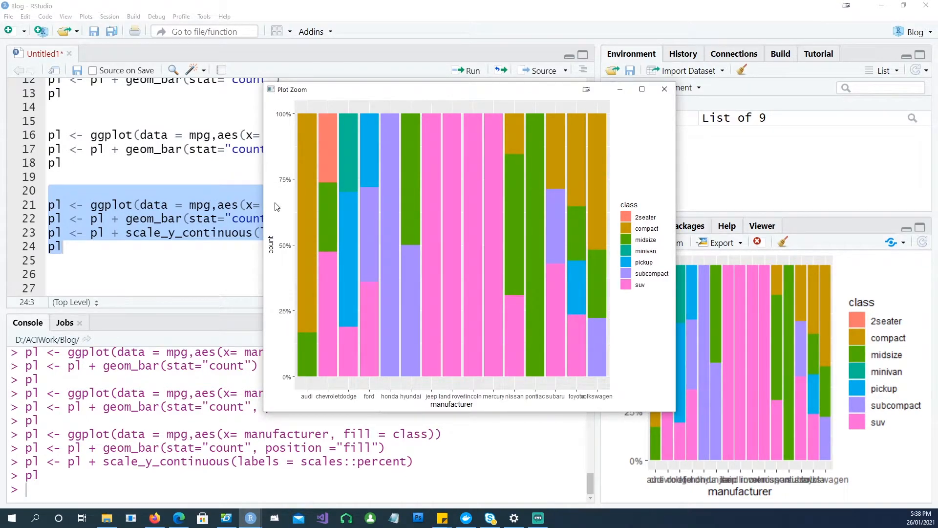
mouse_move(349, 370)
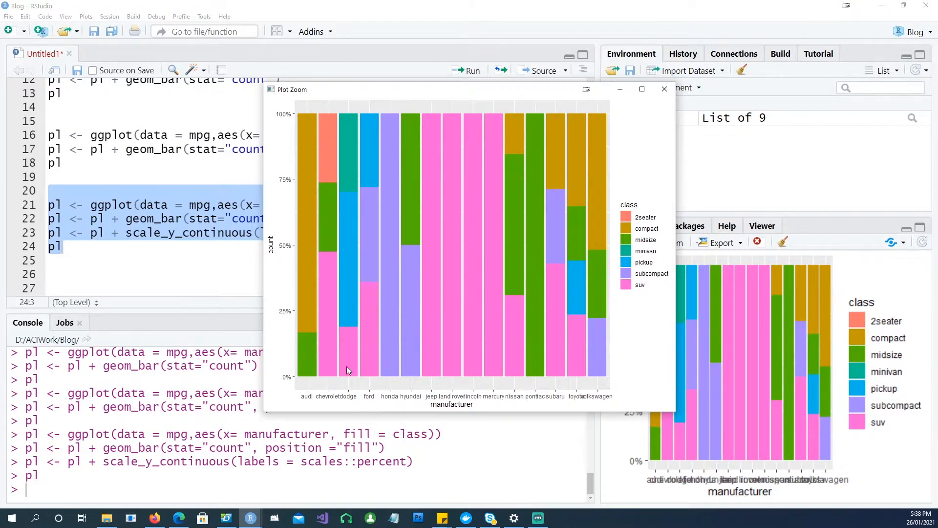
click(665, 89)
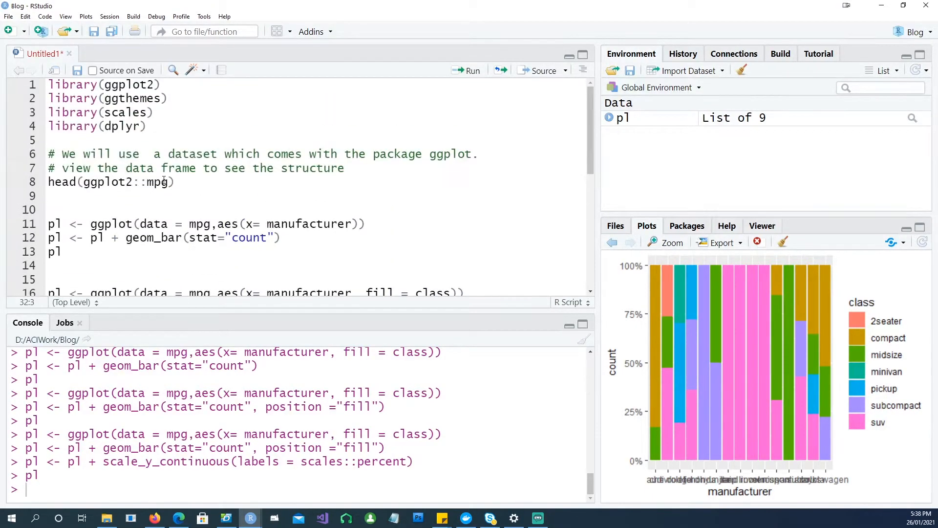
Step: Run lines 21–31 to redraw the Economist-themed chart with titles, Car Brand and Percentage labels
double_click(127, 98)
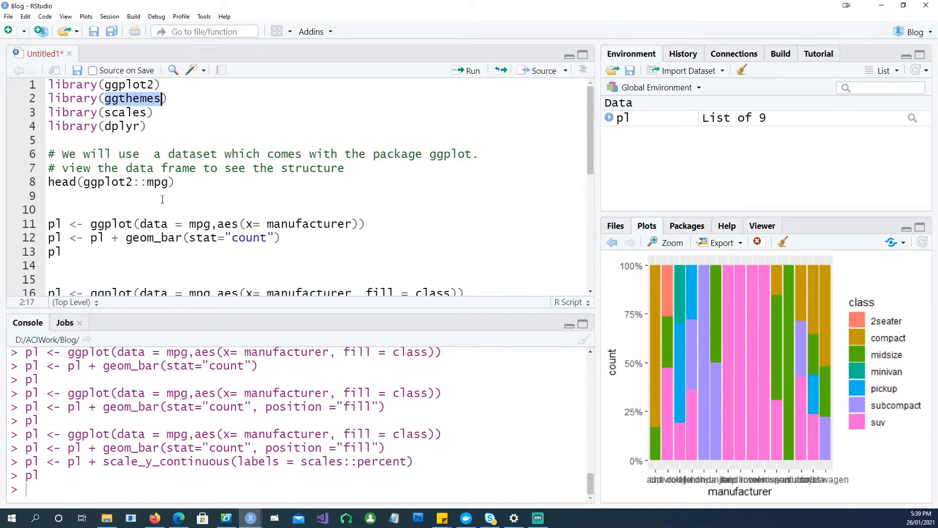
scroll(down, 3)
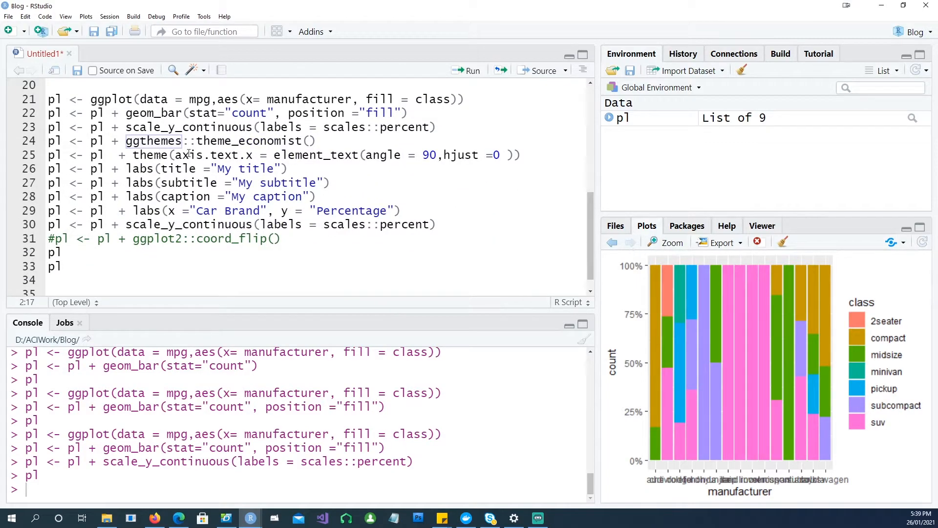
double_click(151, 155)
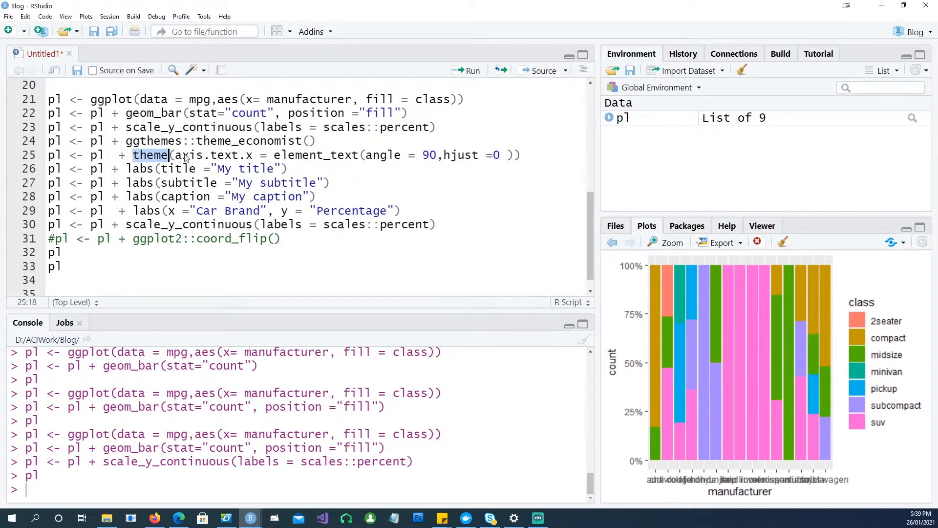
mouse_move(679, 420)
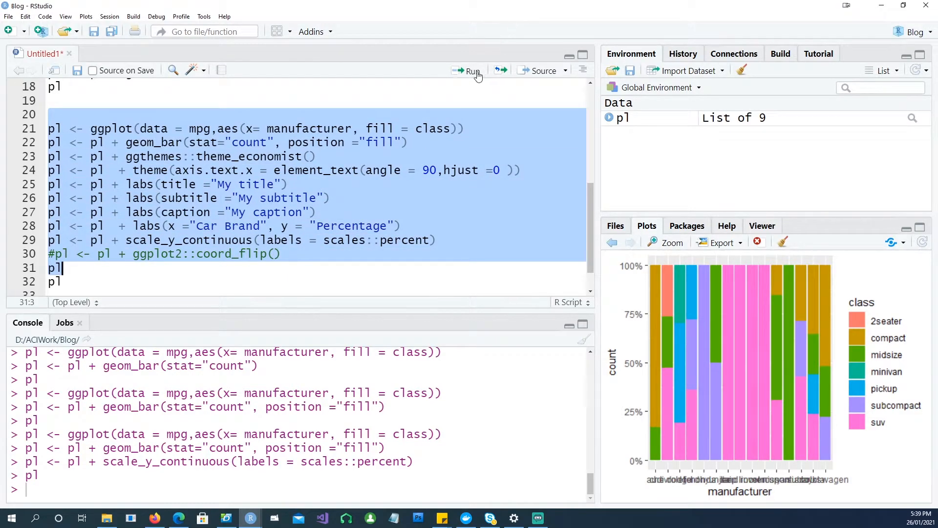
click(472, 71)
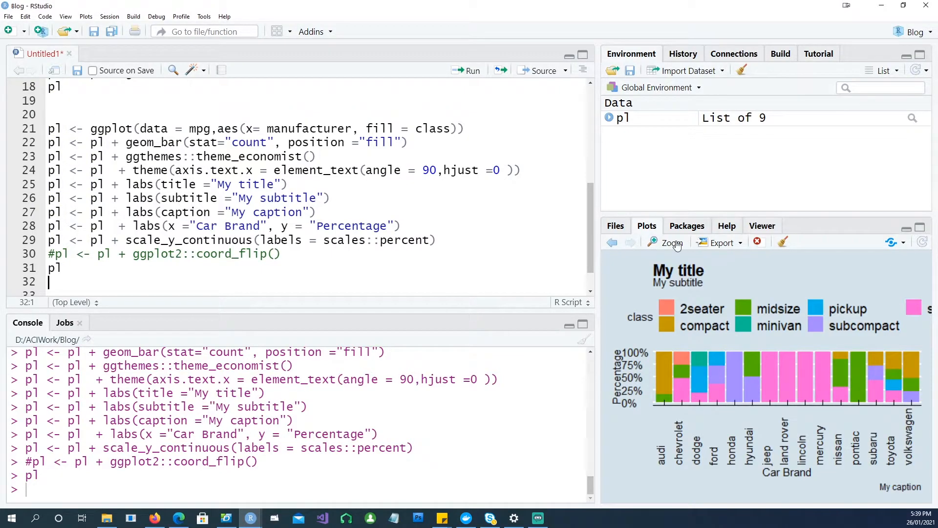
click(672, 243)
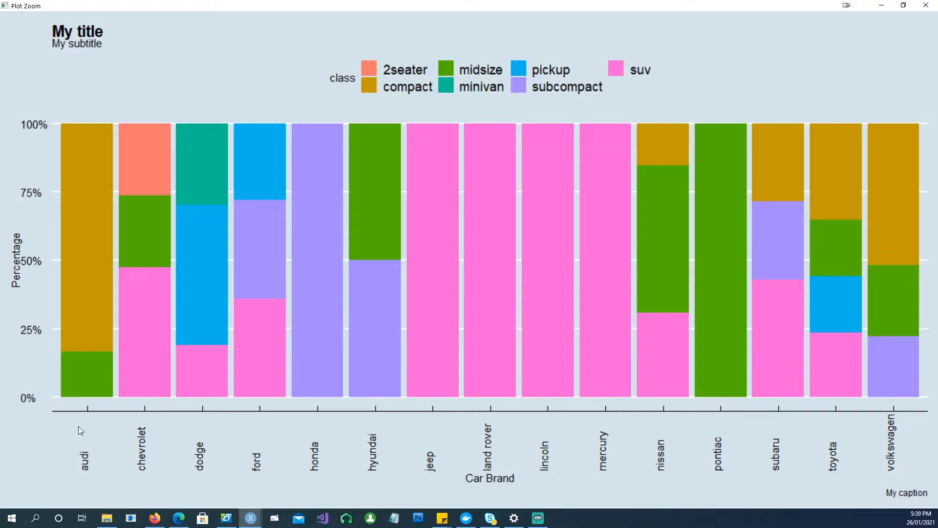
mouse_move(504, 466)
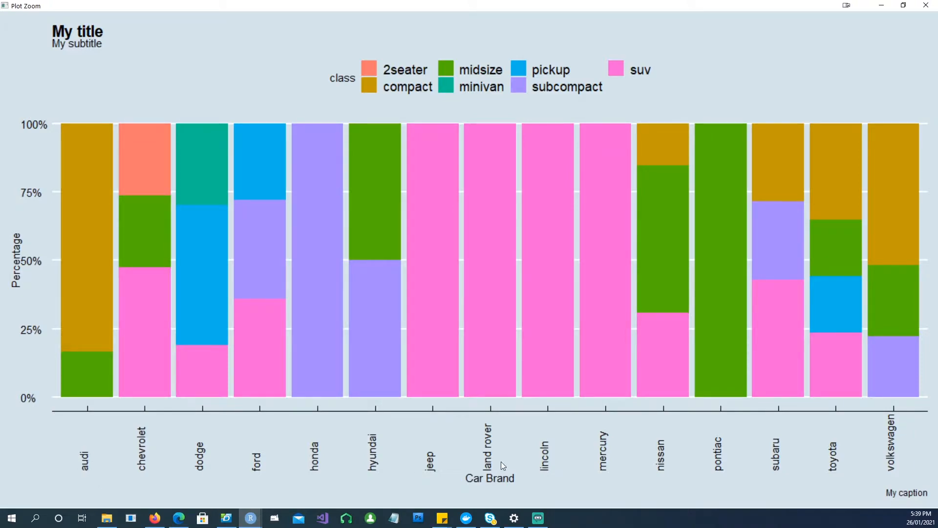
mouse_move(89, 43)
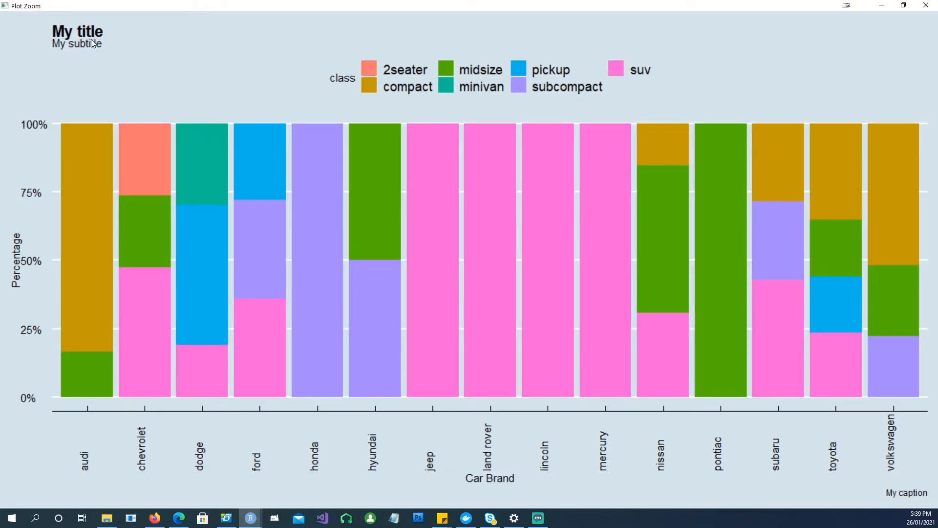
mouse_move(918, 477)
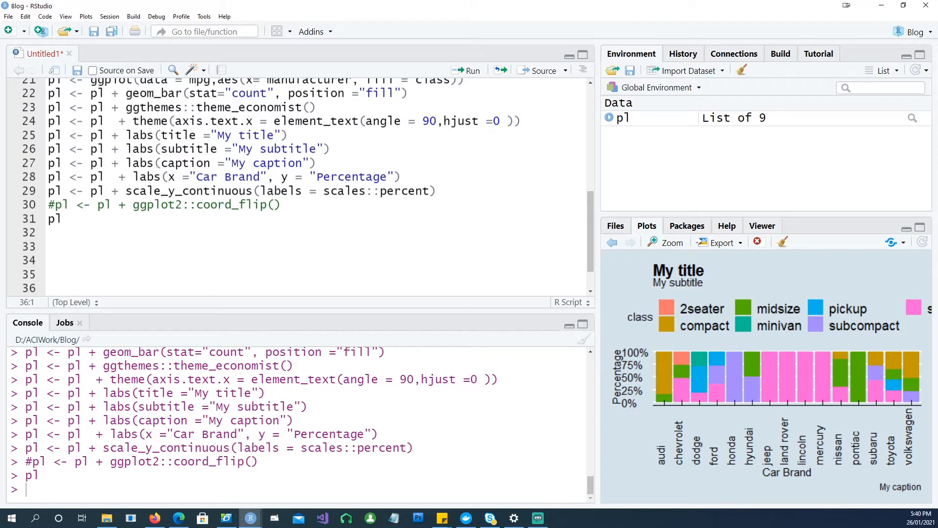
mouse_move(677, 399)
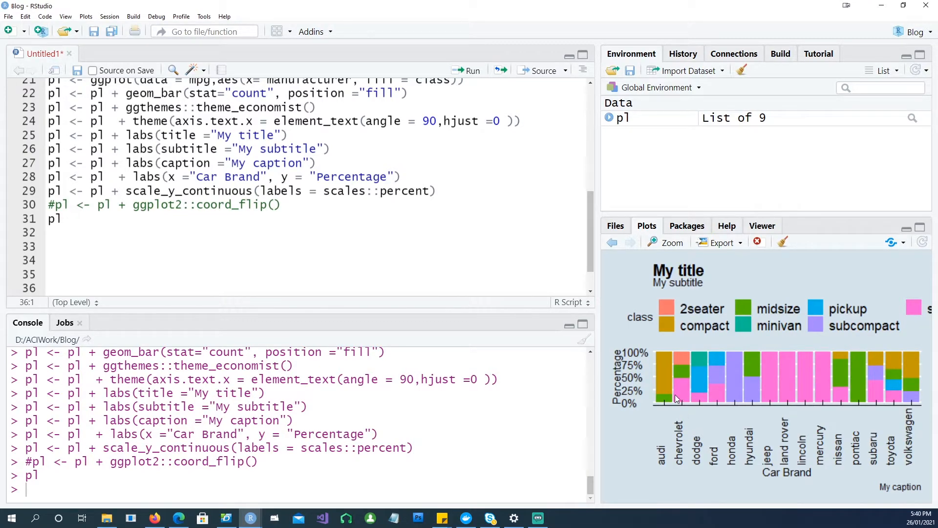
mouse_move(667, 388)
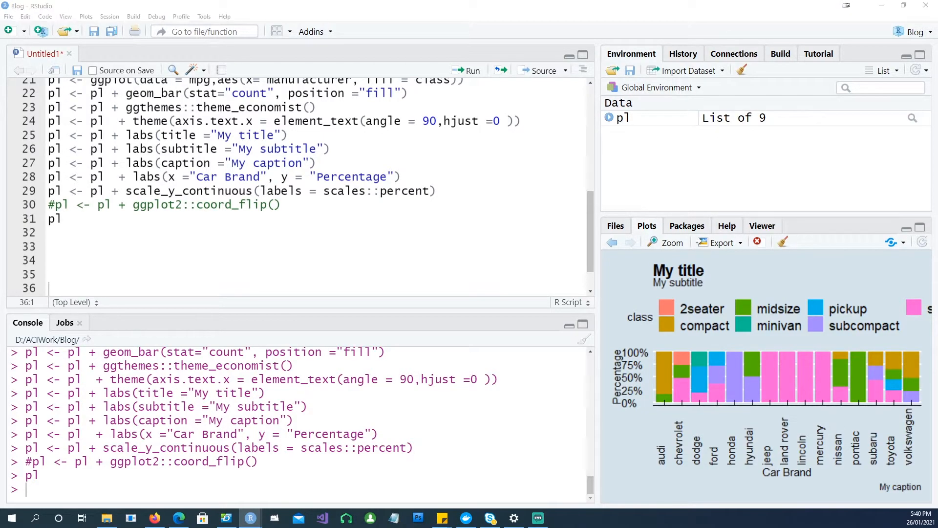
Step: Add head(ggplot2::mpg) below the plot and begin the dt <- mpg %>% summary pipeline
click(136, 261)
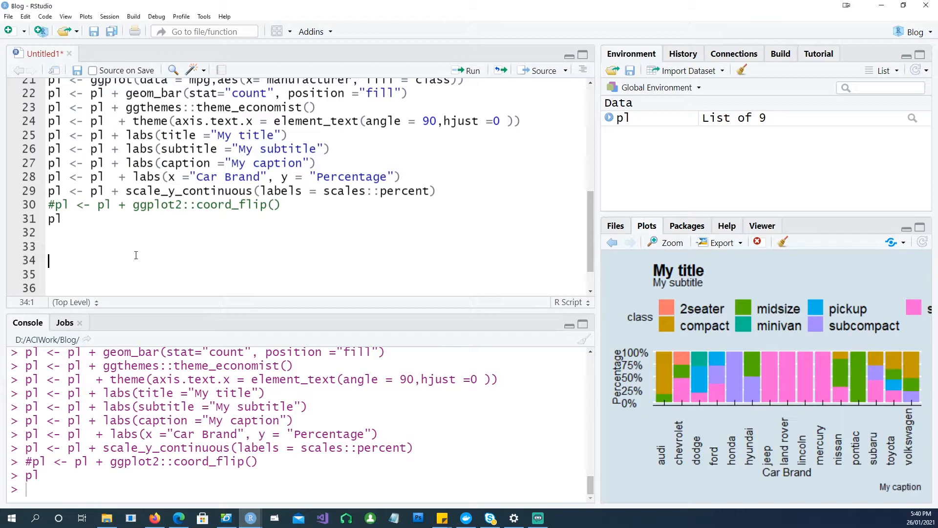
text(head(ggplot2::mpg))
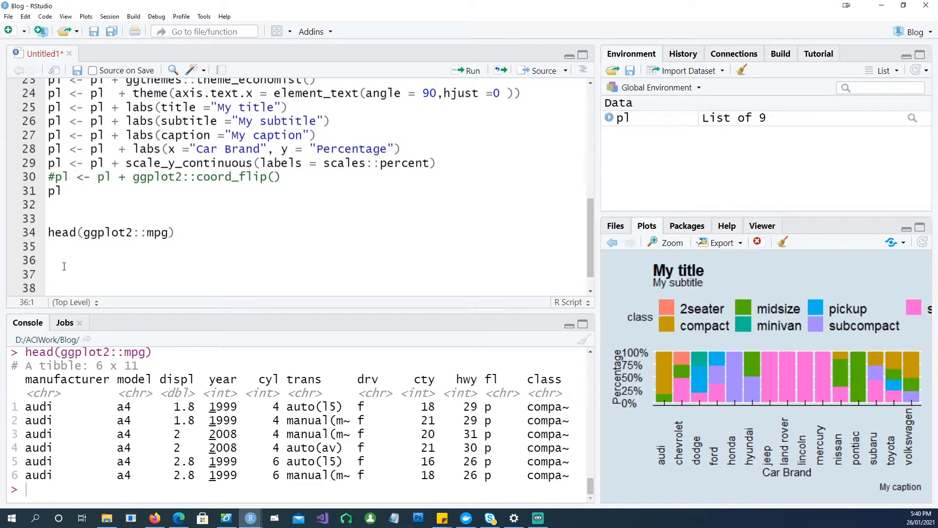
text(dt <- mpg%>%)
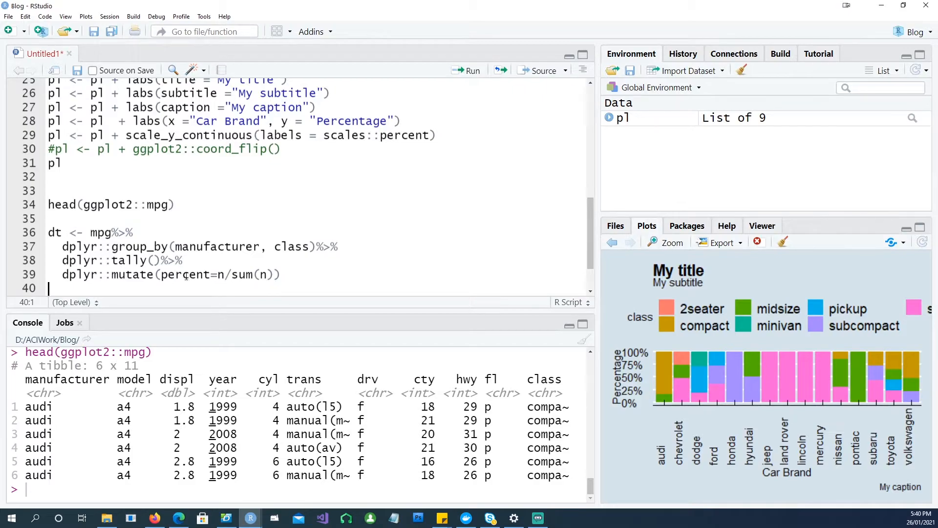
double_click(185, 275)
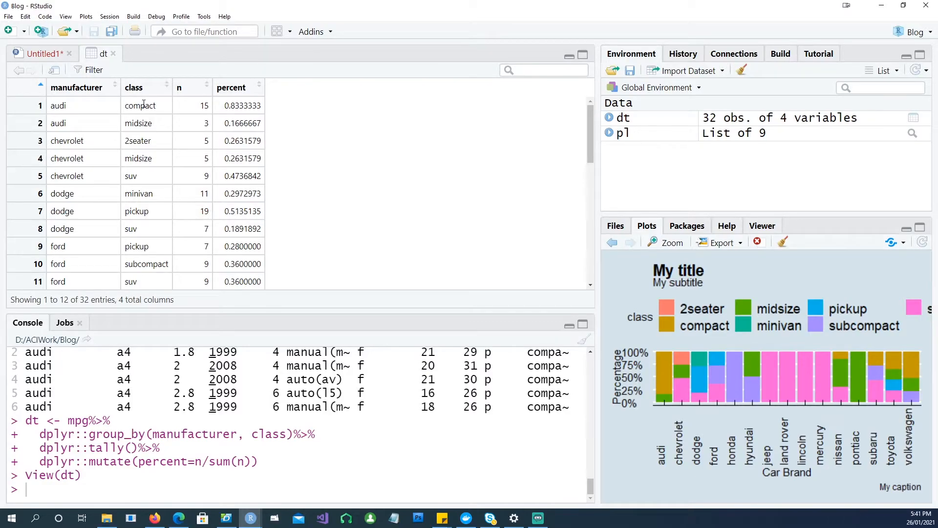
mouse_move(72, 110)
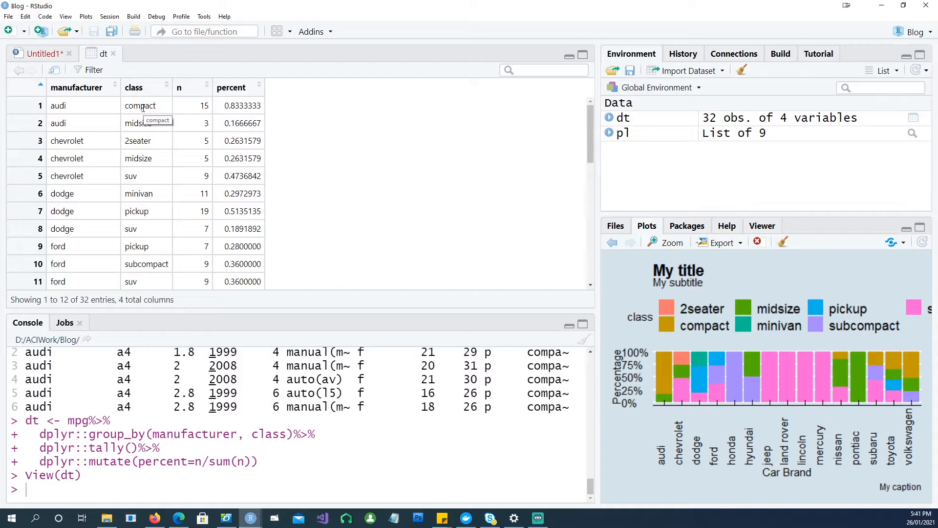
mouse_move(200, 105)
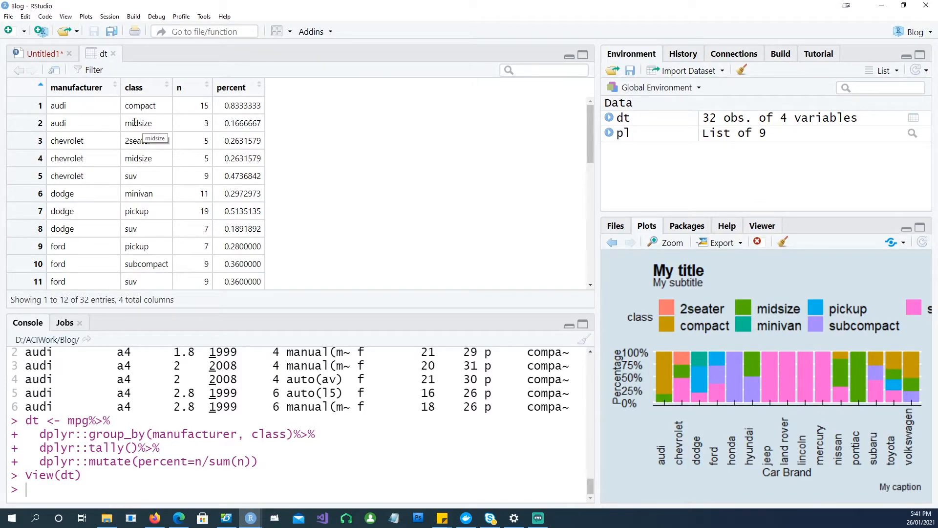
Step: Inspect the two audi rows in the dt data viewer, then return to the Untitled1 script
double_click(58, 123)
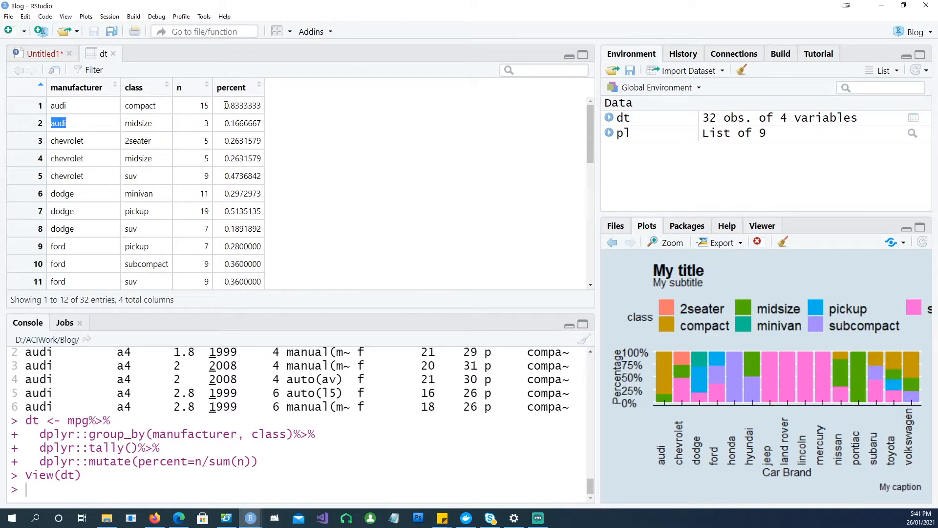
click(242, 105)
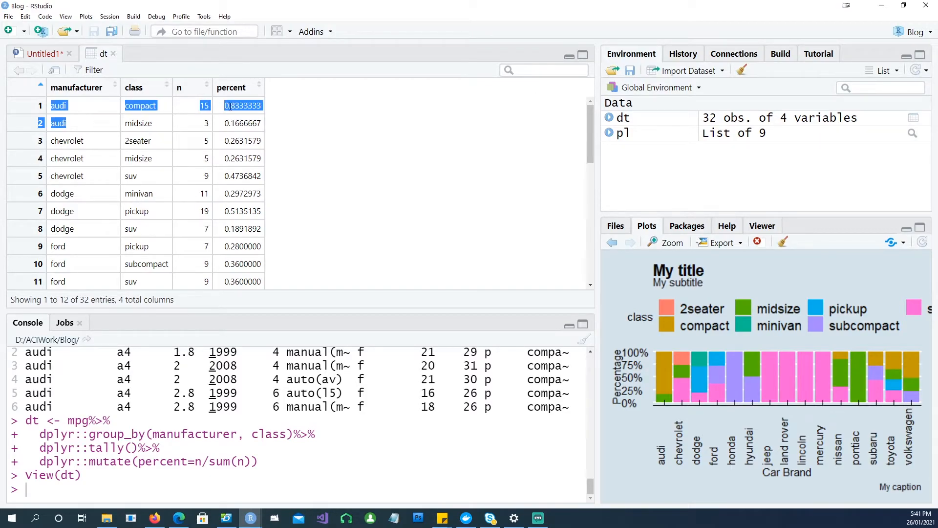
mouse_move(226, 112)
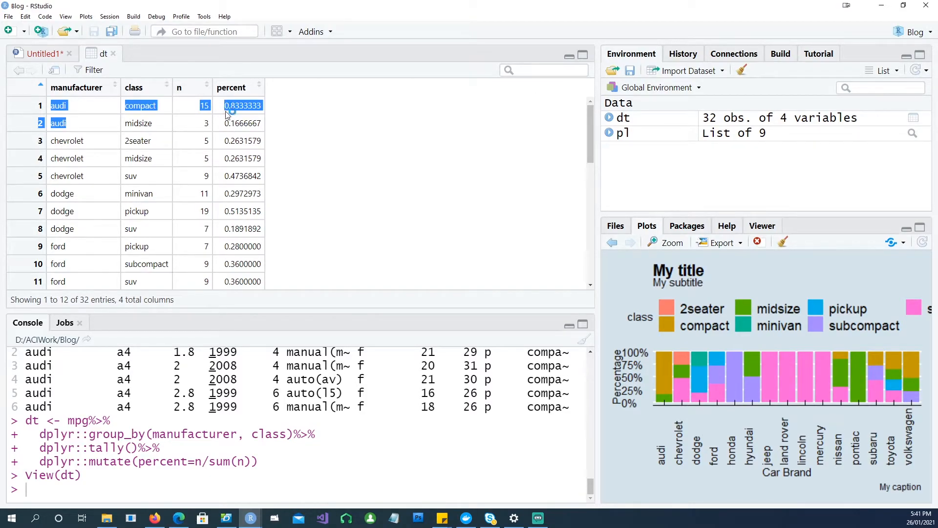
click(41, 54)
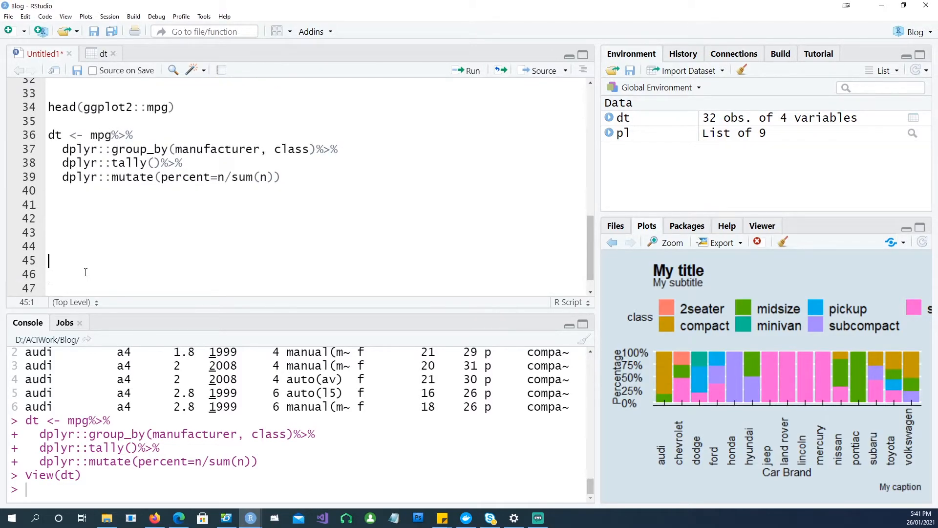
Step: Write pl <- ggplot(dt, aes(x=manufacturer, y=n, fill=class)) and inspect dt's columns in Environment
text(pl <- ggplot(data = dt,aes(x= manufacturer, y = n,fill = class)))
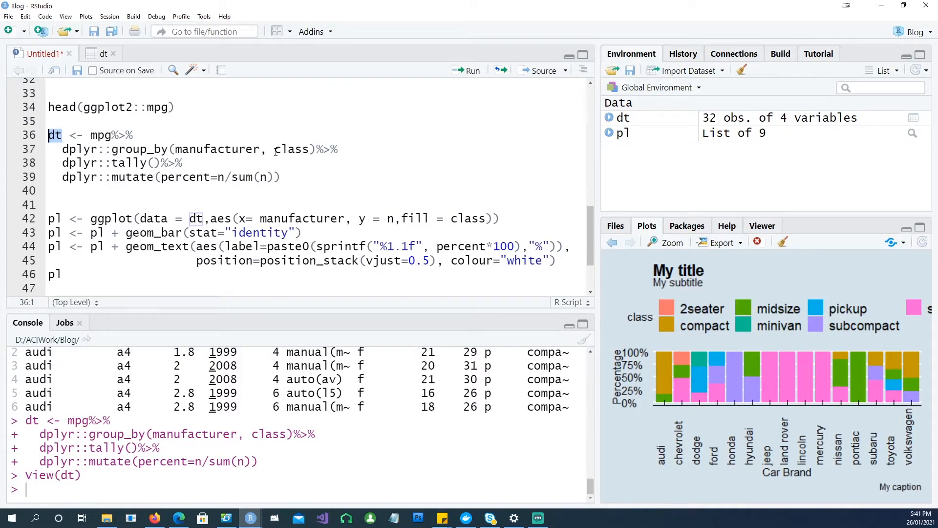
mouse_move(663, 464)
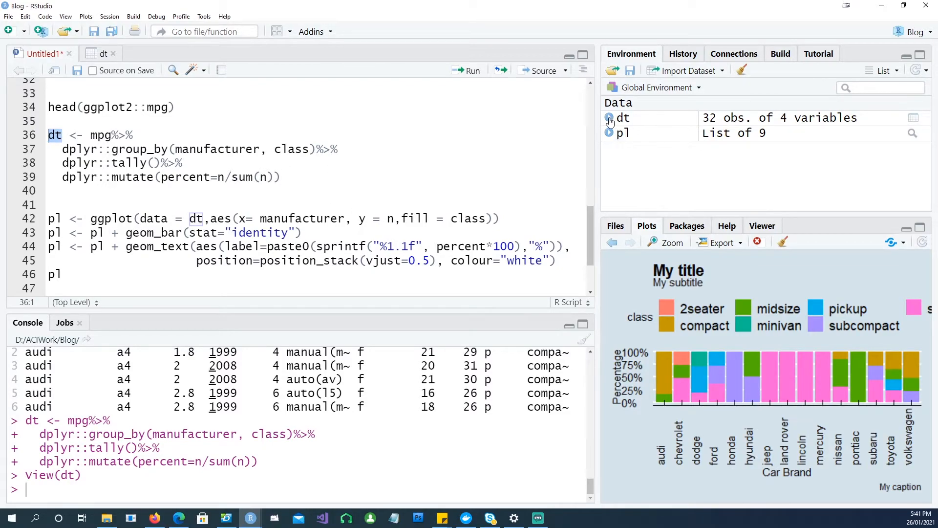
click(609, 118)
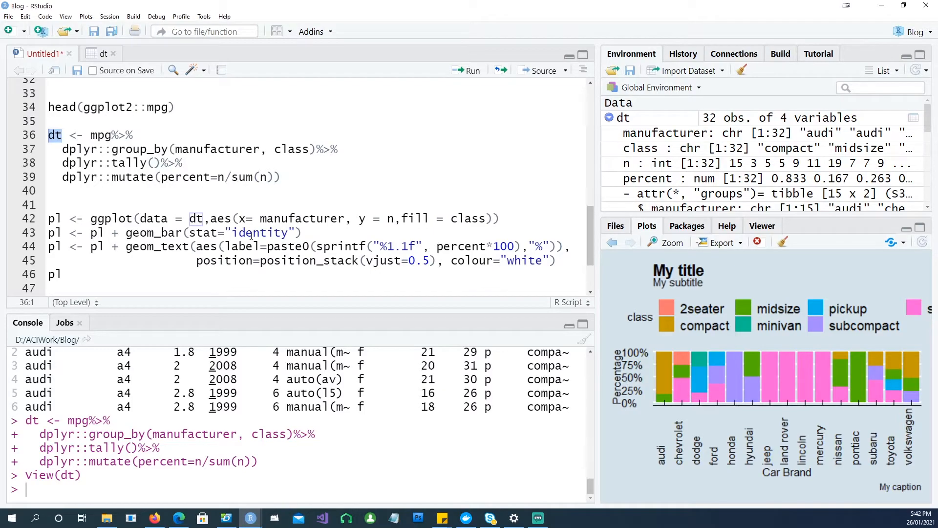
double_click(260, 233)
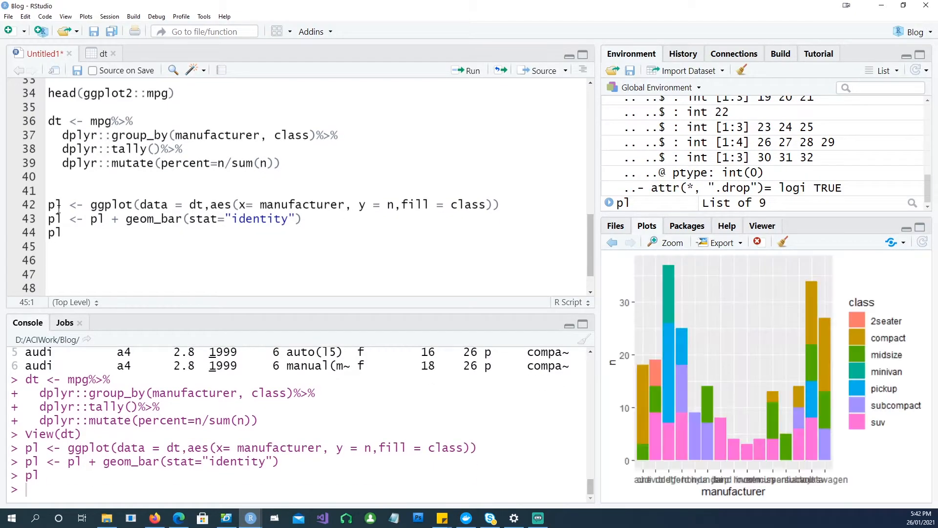
mouse_move(446, 249)
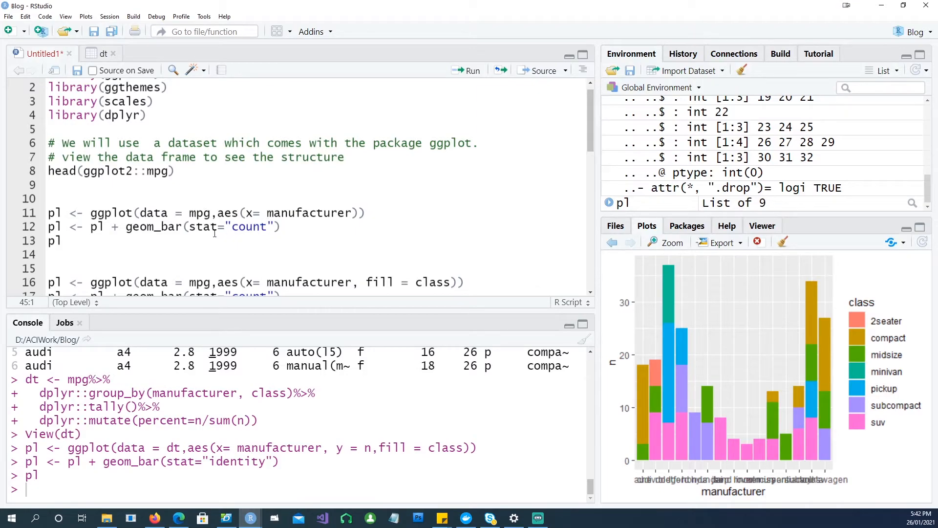
Step: Add a geom_text layer with white one-decimal percent labels at position_stack(vjust=0.5), then run it
scroll(down, 3)
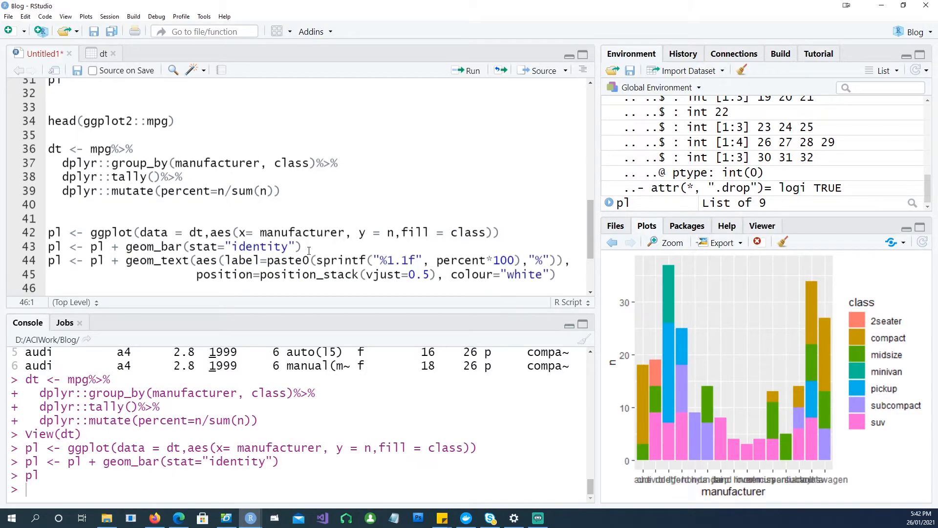
mouse_move(166, 260)
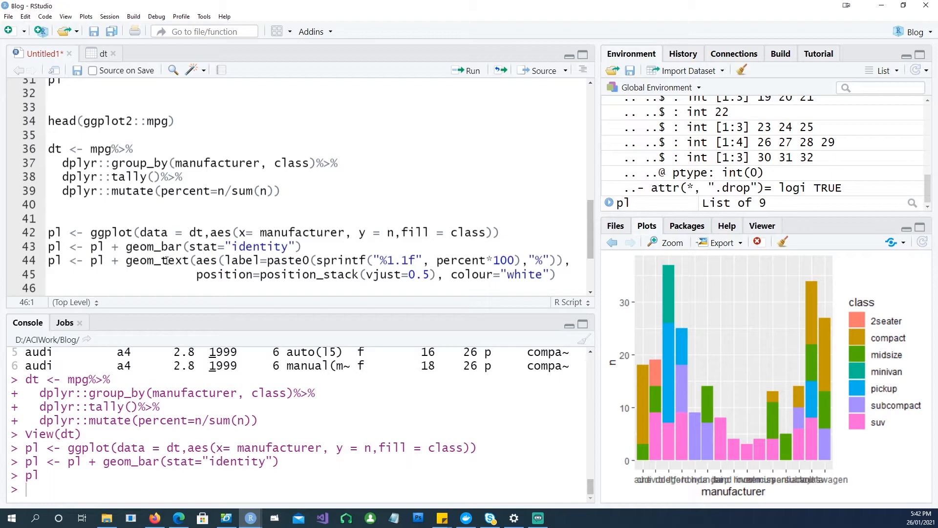
double_click(156, 260)
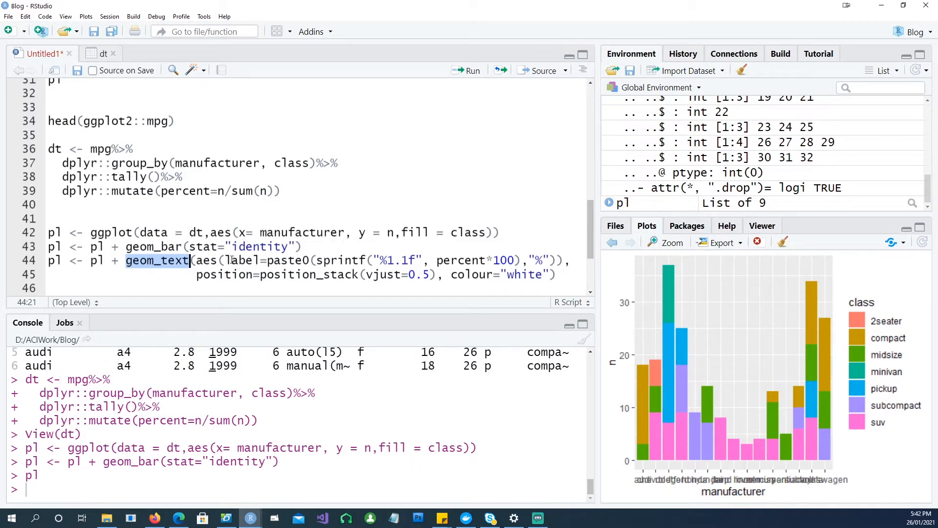
double_click(239, 261)
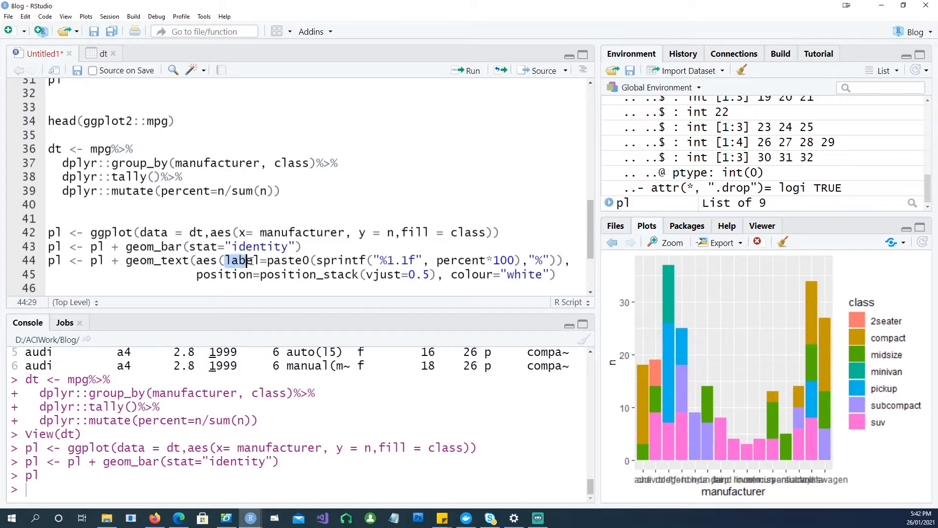
double_click(239, 260)
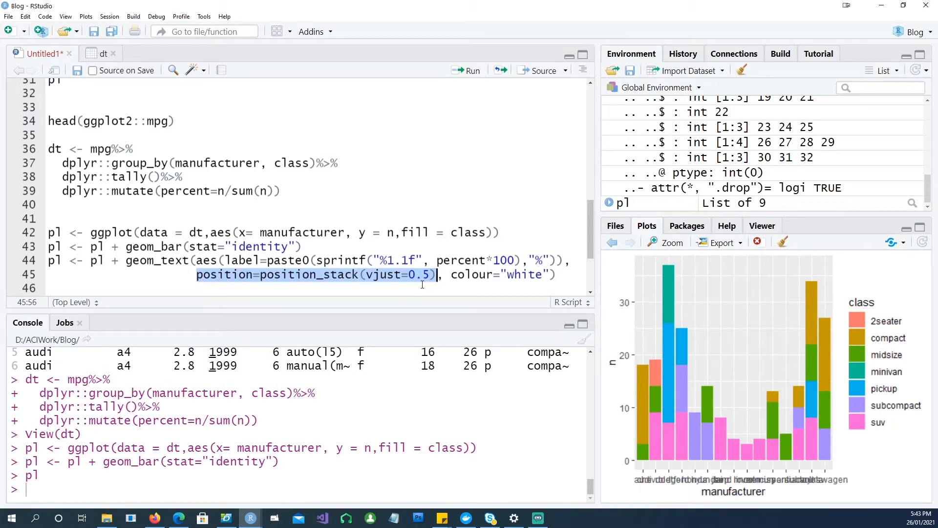
click(48, 219)
text(pl)
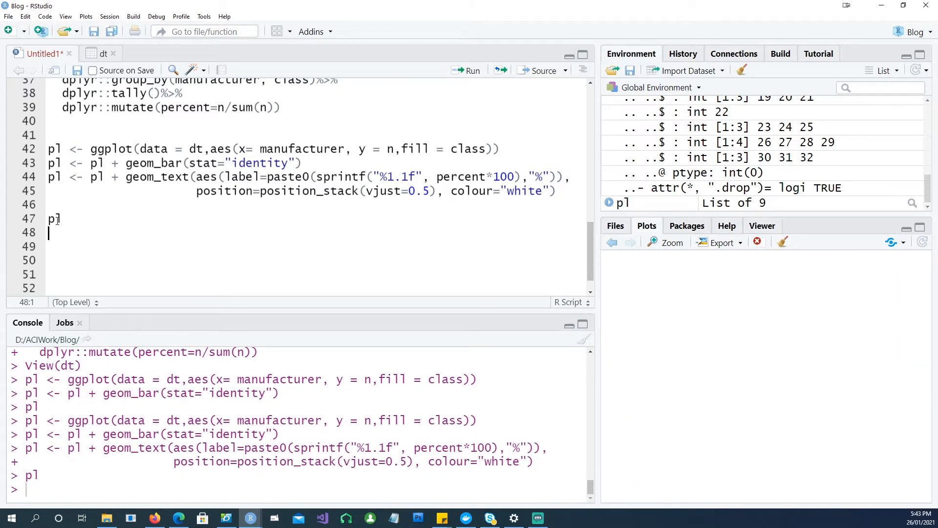
Step: View the labelled stacked chart enlarged in Plot Zoom, then close it
click(672, 243)
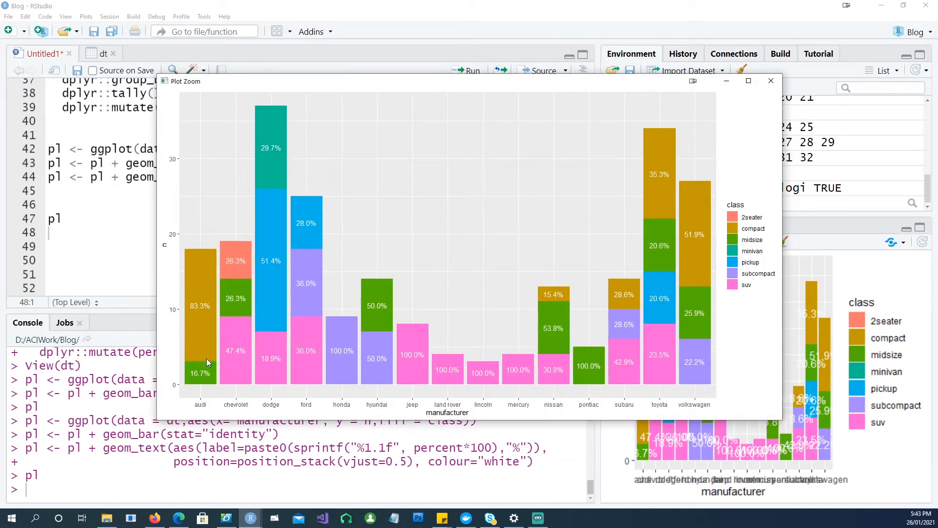
mouse_move(211, 322)
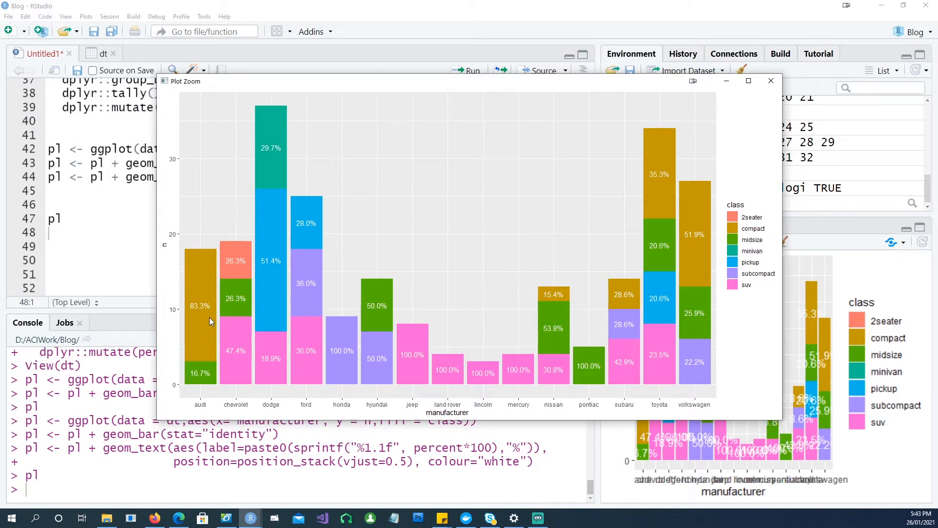
click(749, 80)
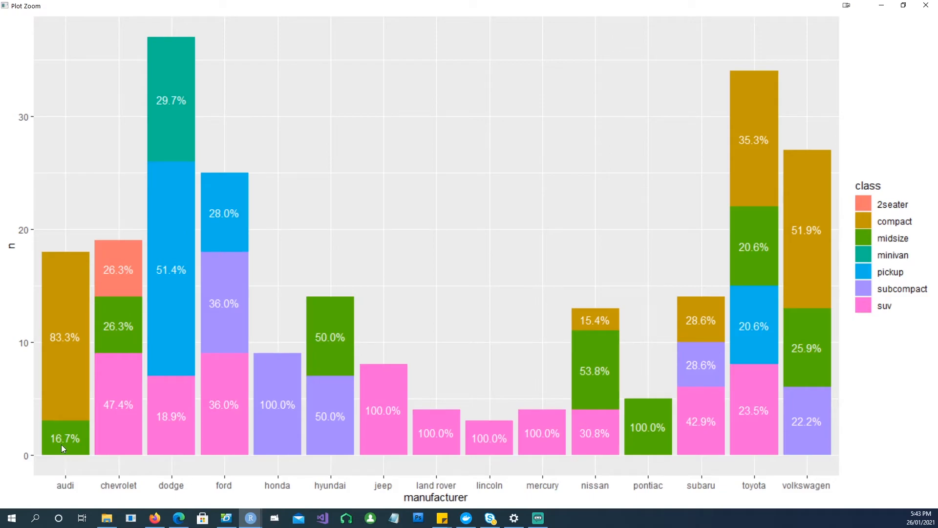
mouse_move(61, 342)
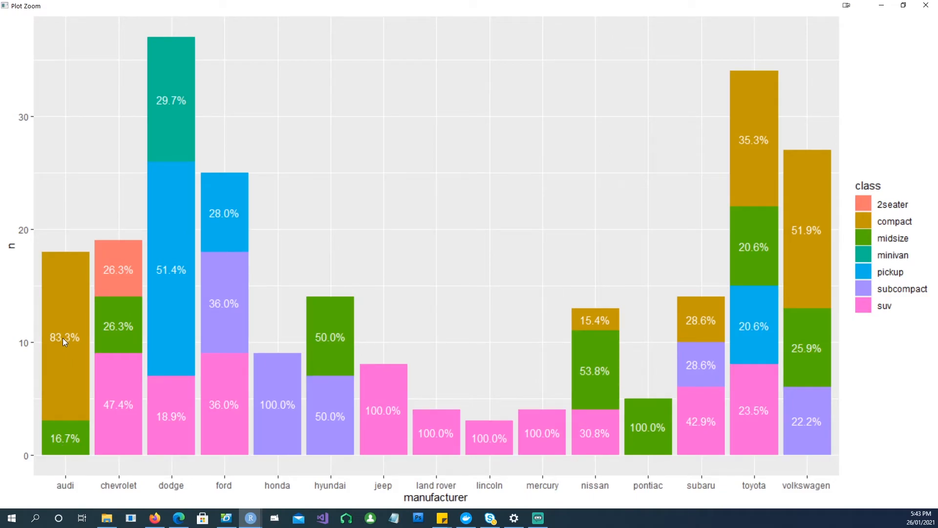
mouse_move(408, 442)
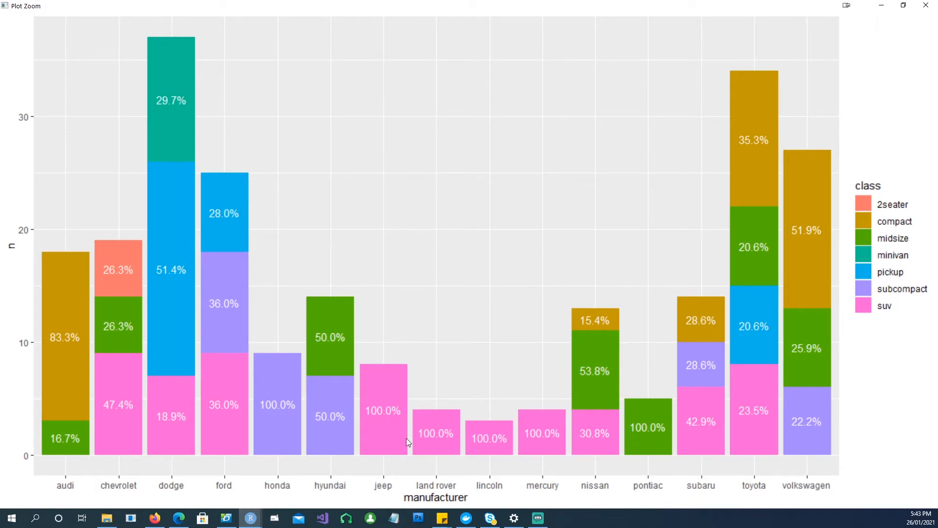
mouse_move(631, 430)
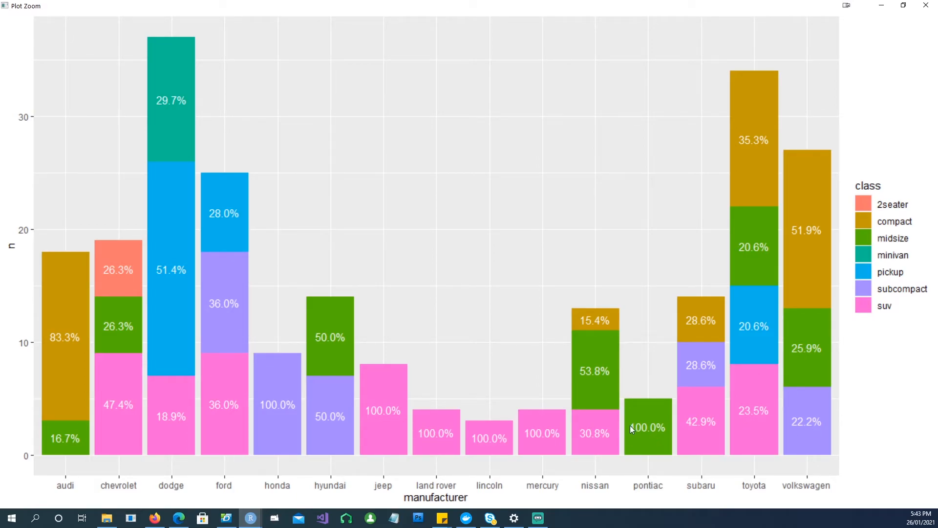
mouse_move(789, 428)
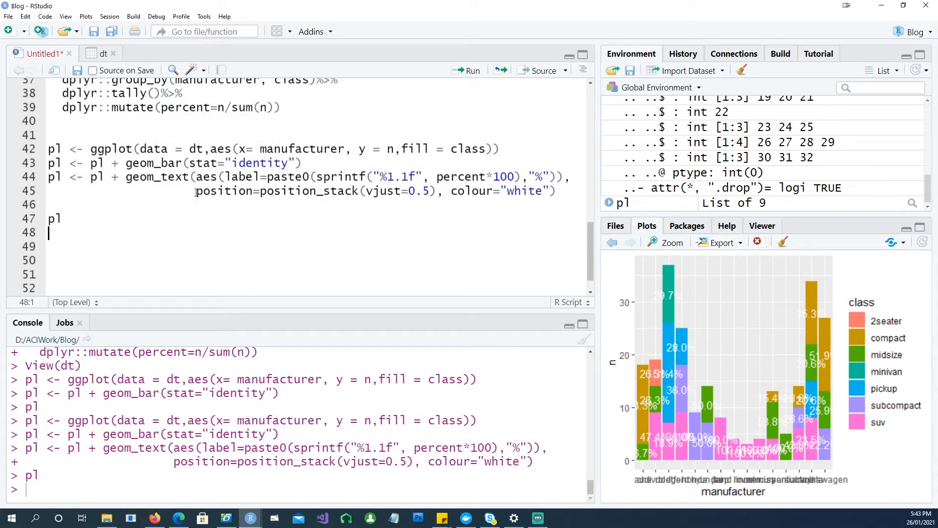
Step: Delete the position_stack(vjust=0.5) argument and view the misaligned labels full-screen in Zoom
drag(195, 190, 437, 190)
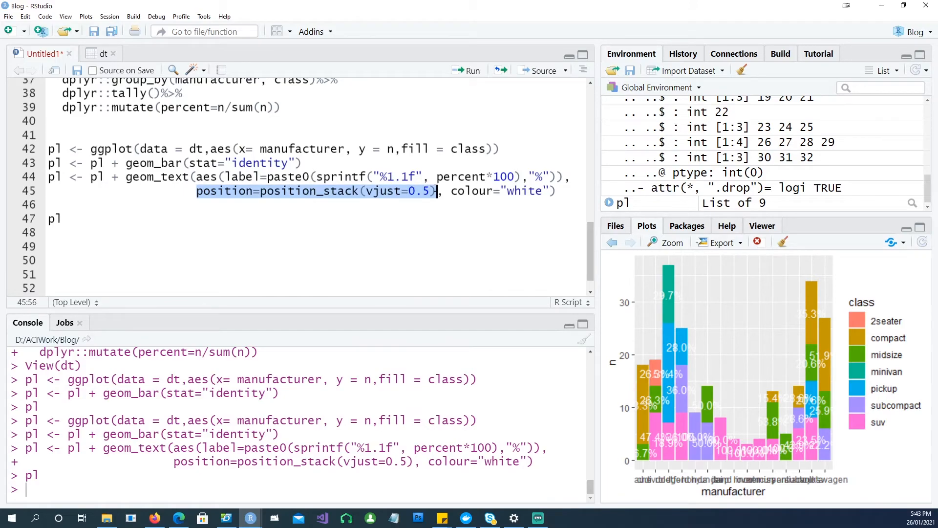
key(Delete)
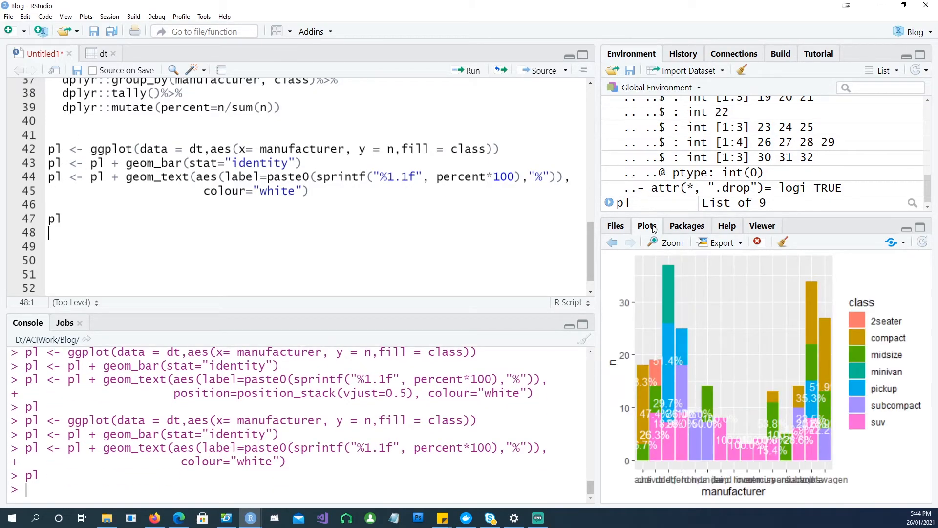
click(673, 243)
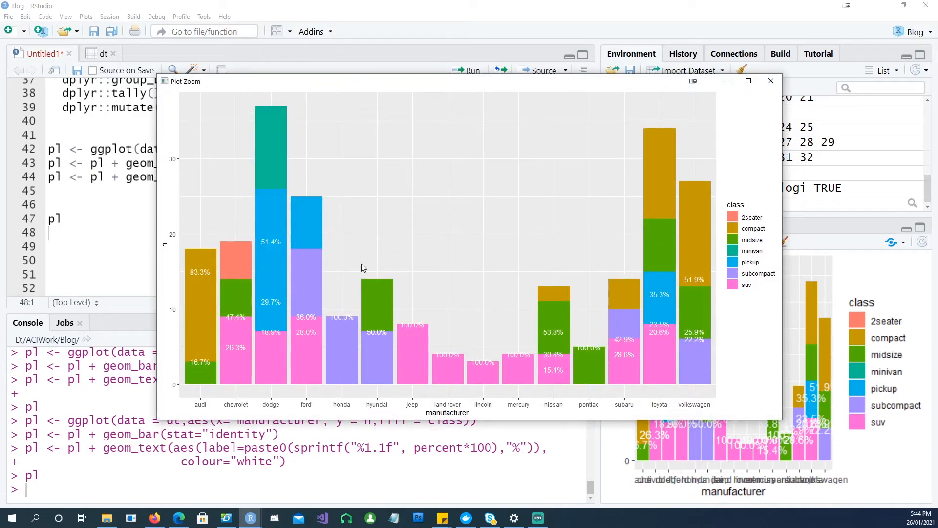
click(749, 80)
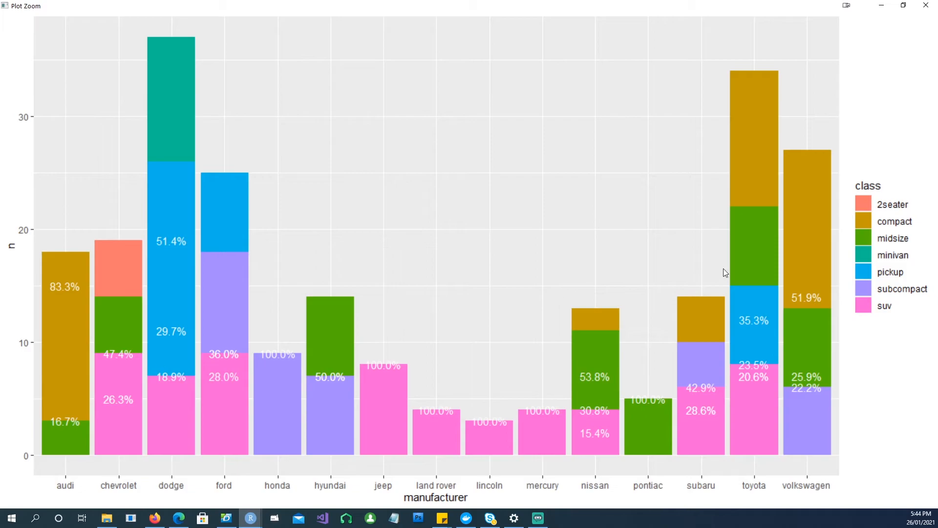
mouse_move(808, 394)
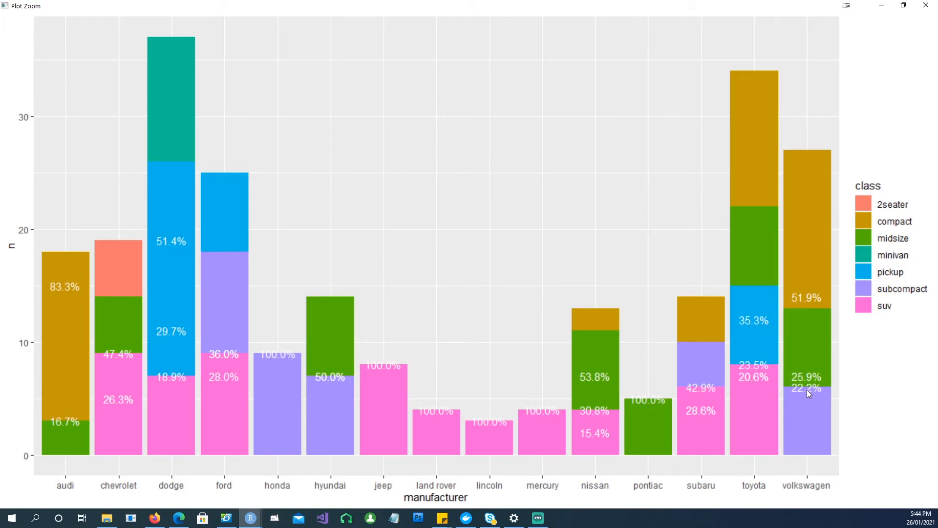
mouse_move(765, 379)
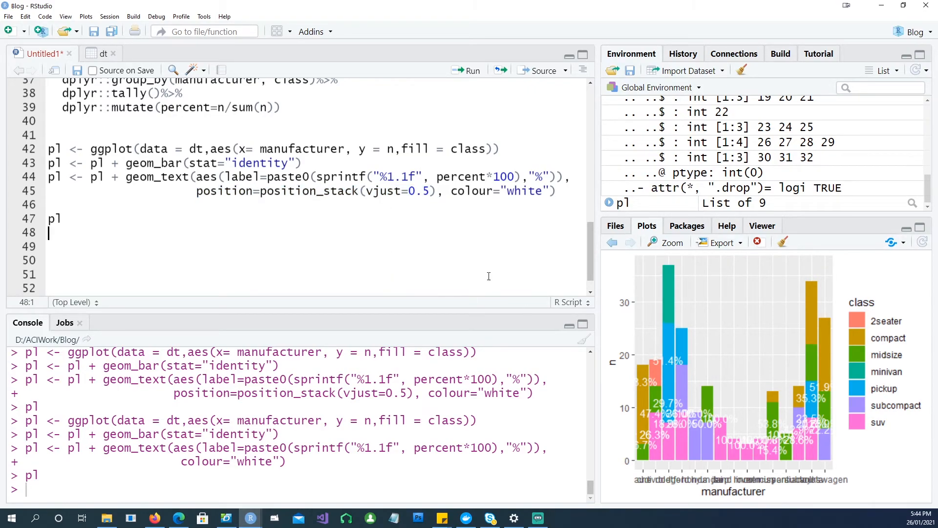
Step: Rerun the restored plot code and check the centred labels in Plot Zoom
click(48, 135)
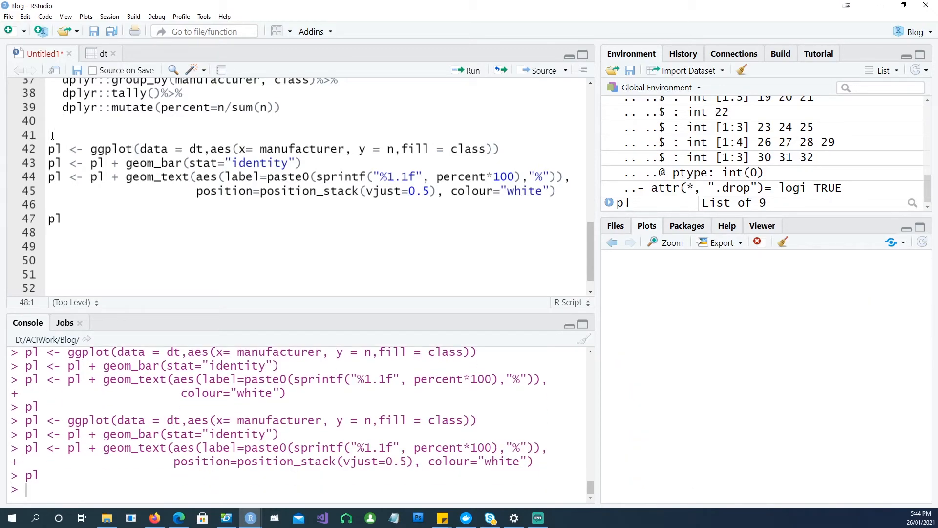
click(672, 243)
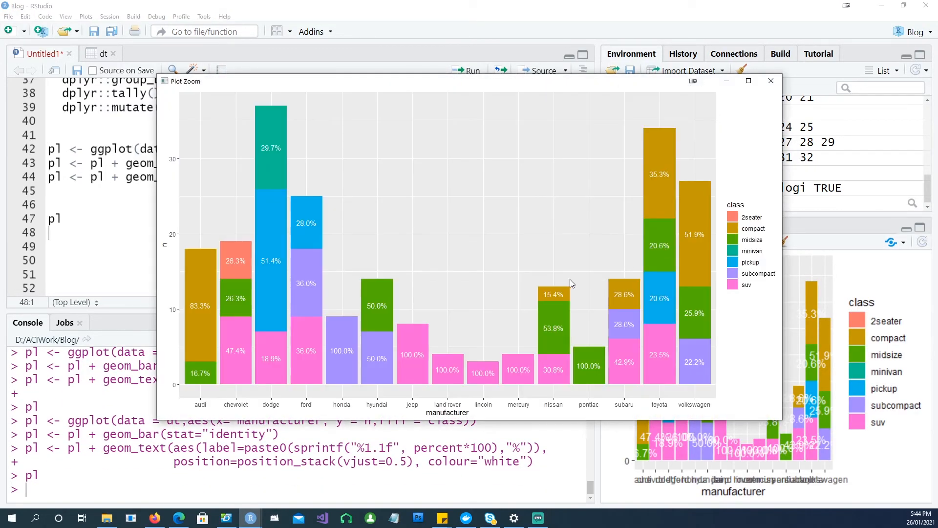
click(770, 81)
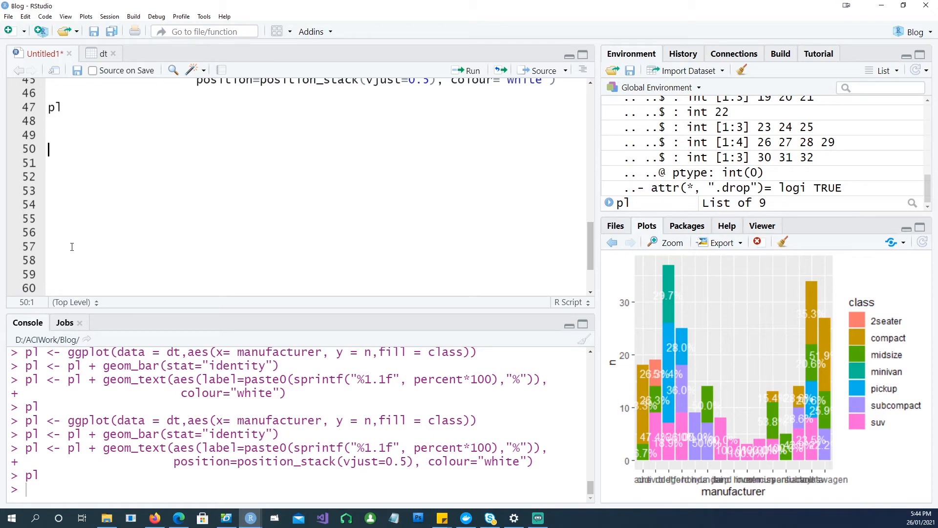
Step: Write the position="fill" chart code with theme_minimal, My title/subtitle/caption and Car Brand/Percentage labels
text(pl <- ggplot(data = dt,aes(x= manufacturer, y = n,fill = class)))
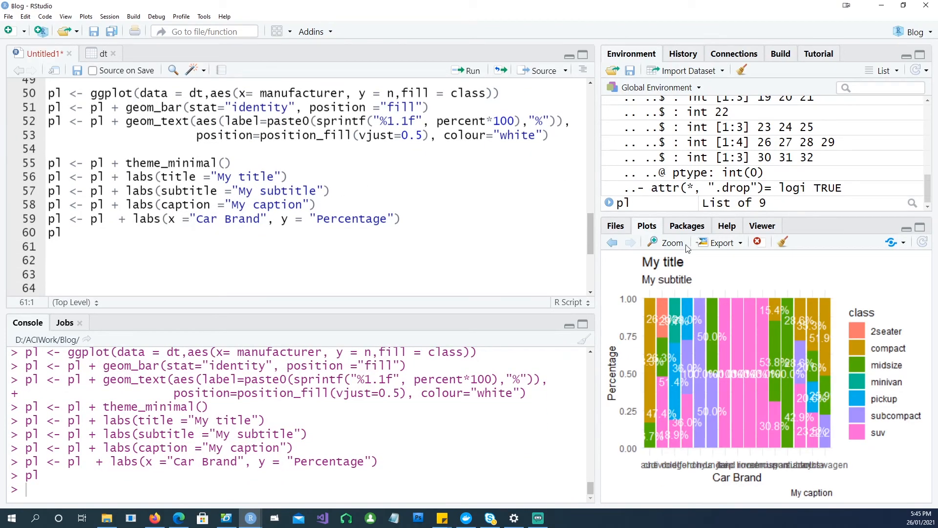
click(672, 243)
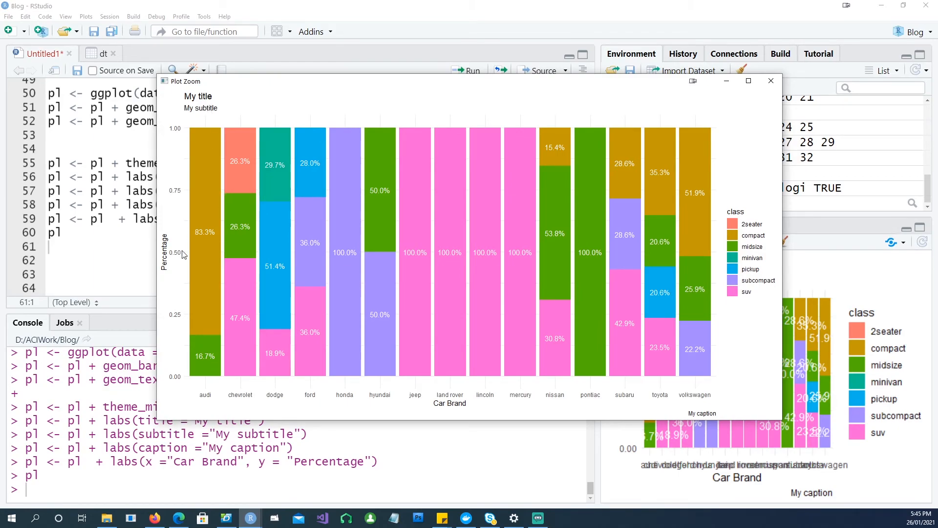
mouse_move(711, 434)
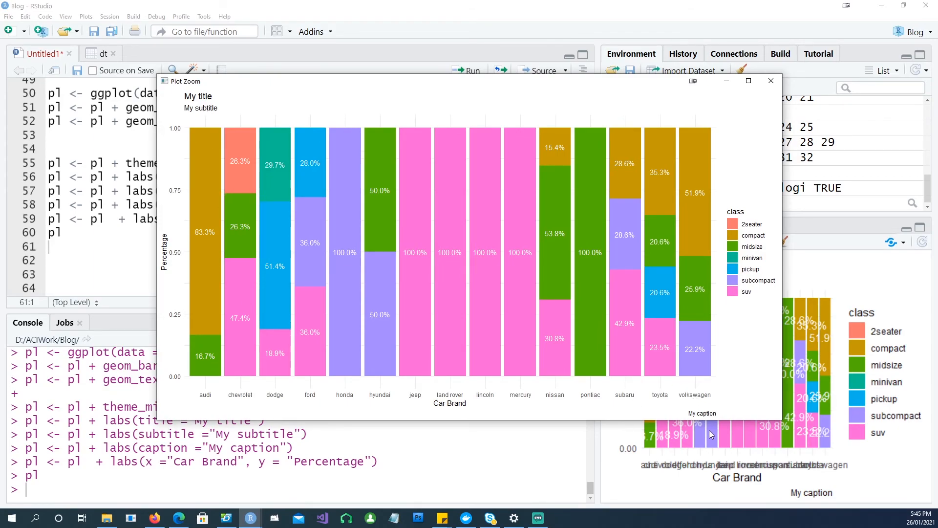
click(771, 81)
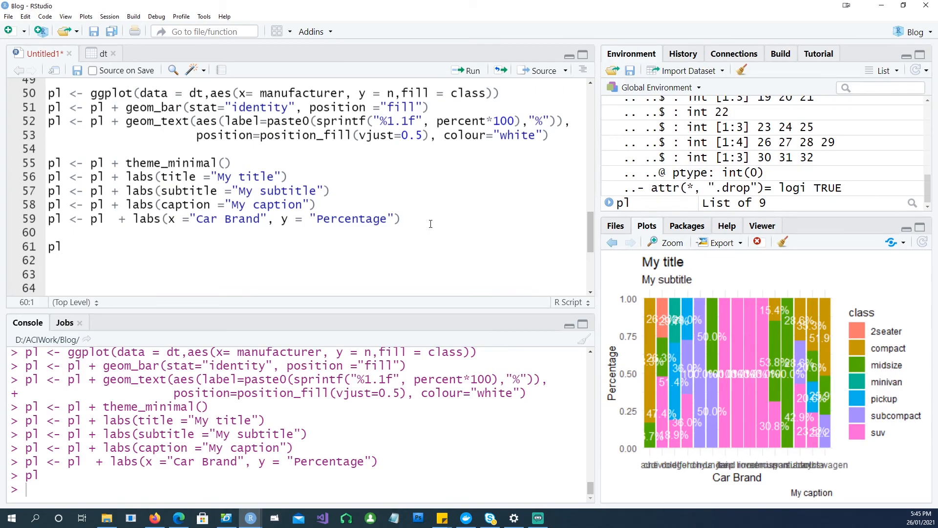
Step: Add pl + coord_flip(), run the whole script, and view the horizontal chart full-screen
text(p1 <- p1 + coord_flip())
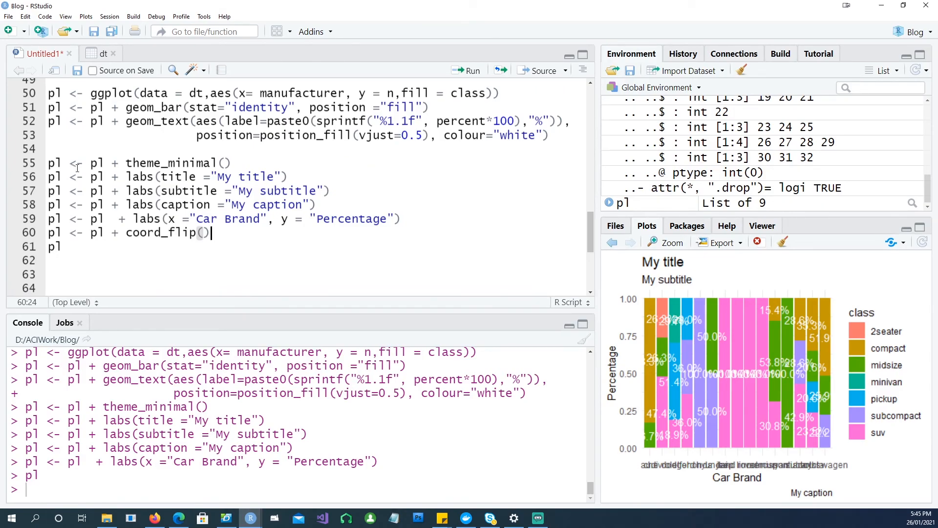
key(ctrl+a)
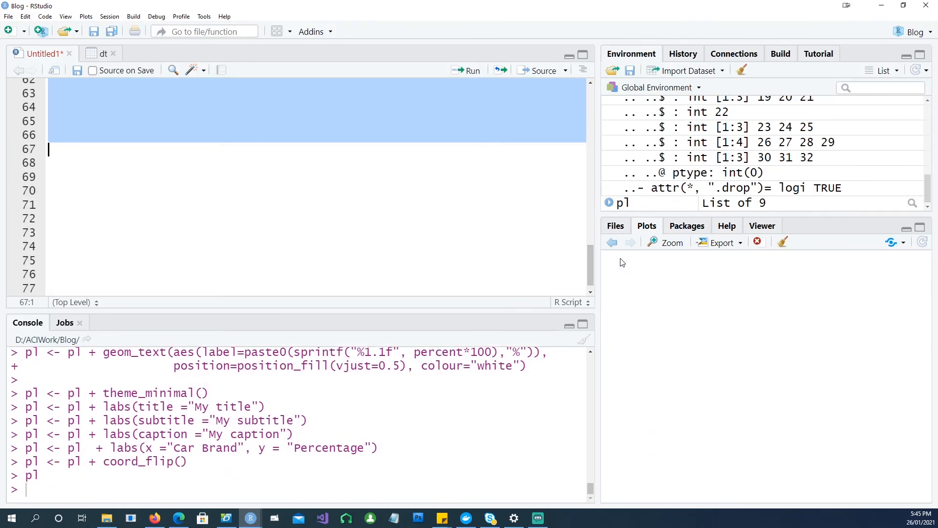
click(673, 243)
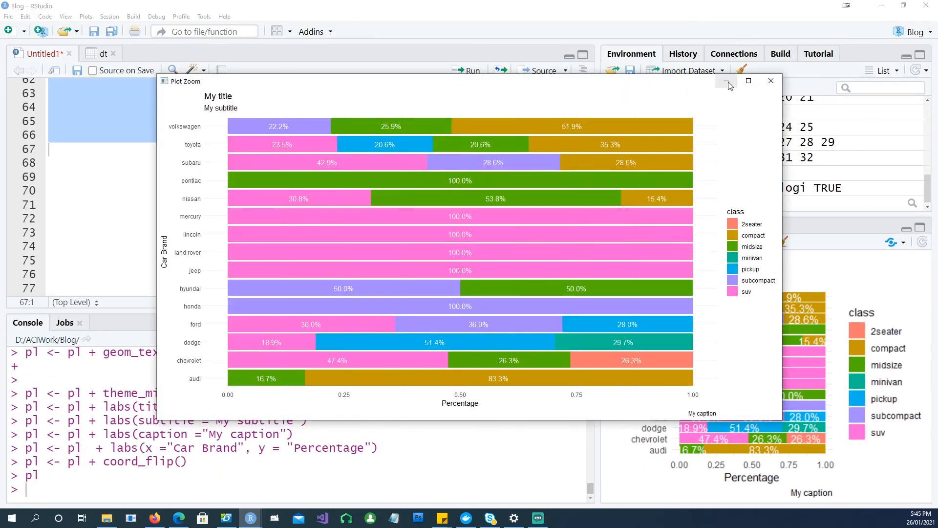
click(749, 81)
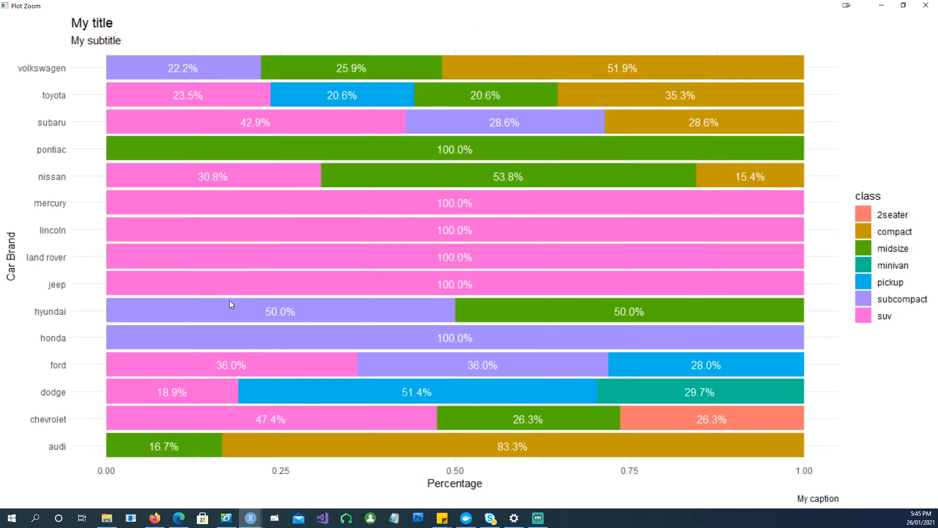
mouse_move(198, 42)
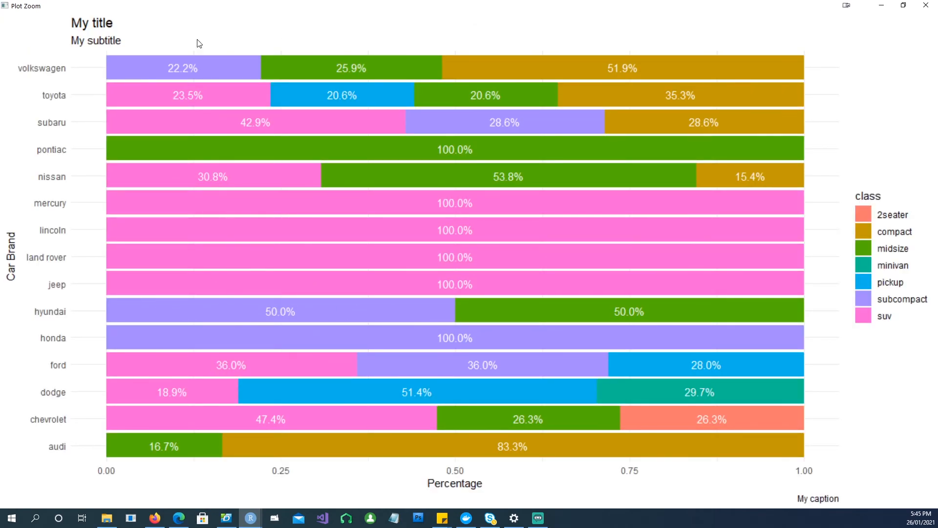
mouse_move(312, 70)
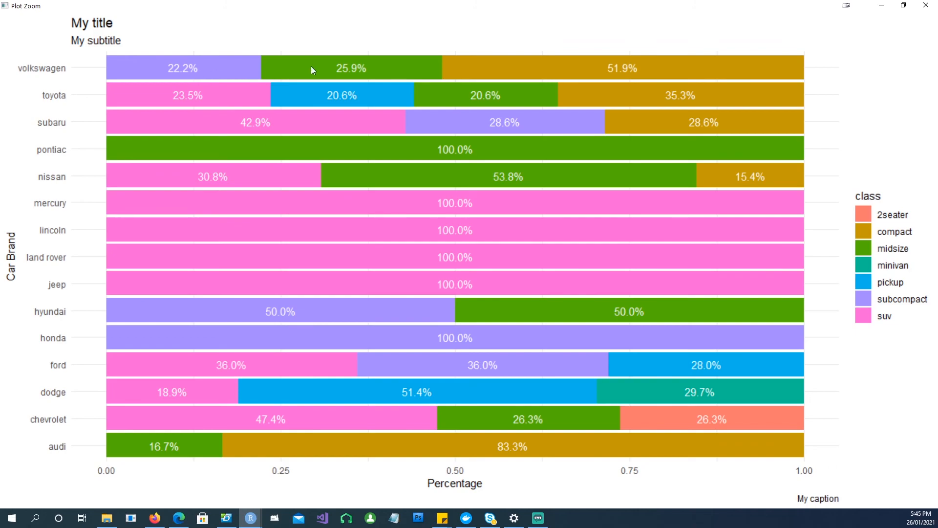
mouse_move(305, 106)
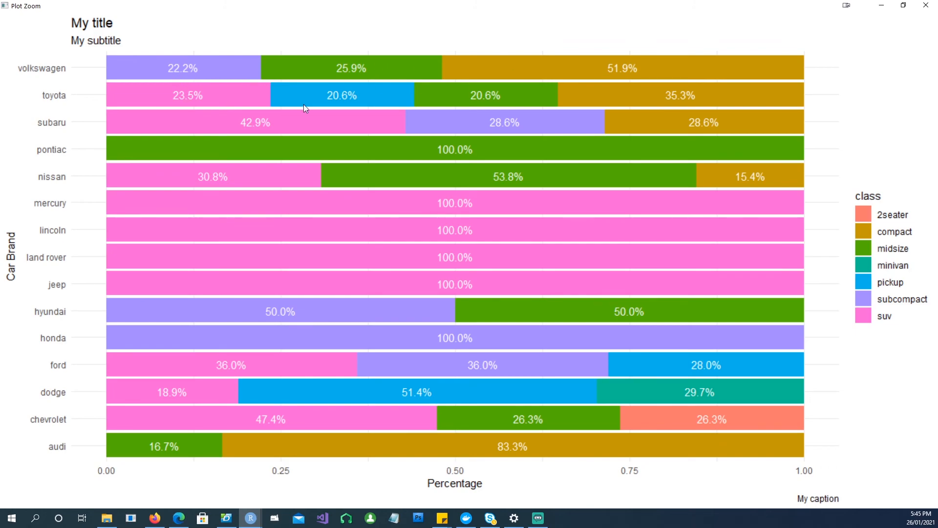
mouse_move(683, 137)
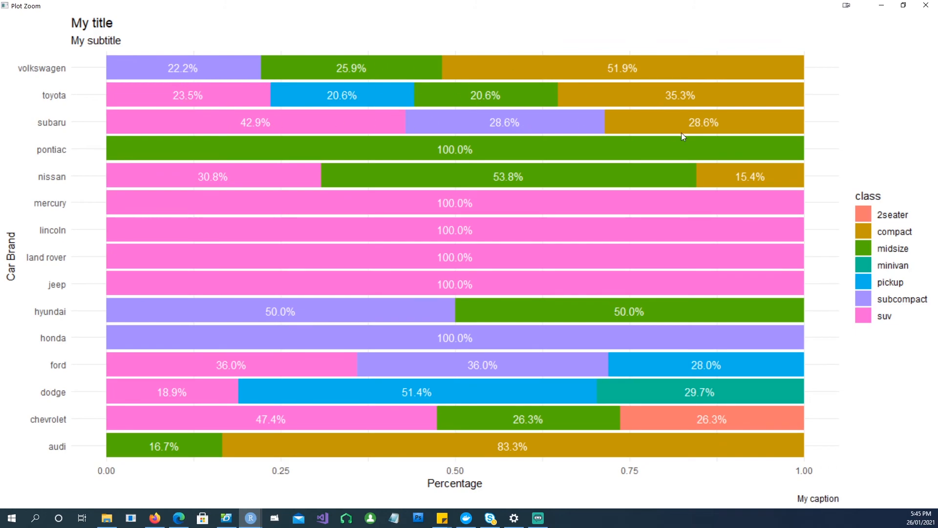
mouse_move(368, 194)
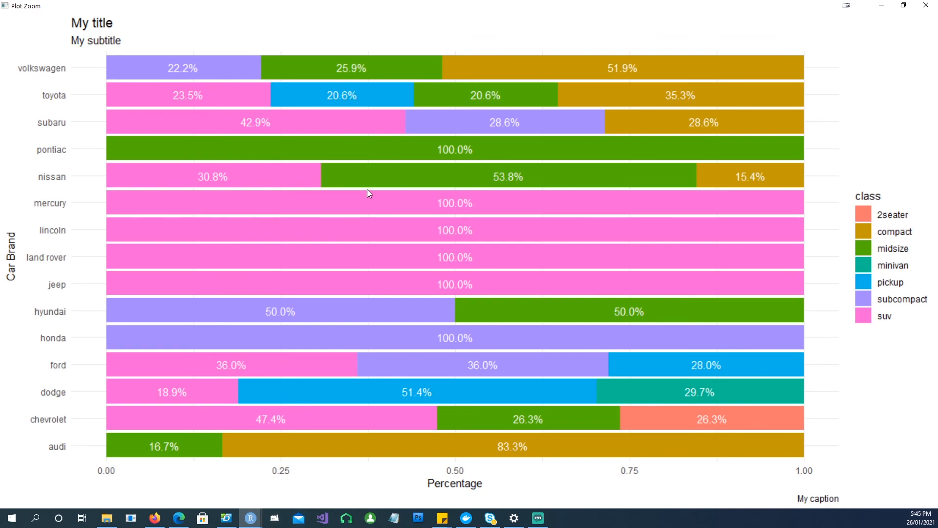
mouse_move(476, 438)
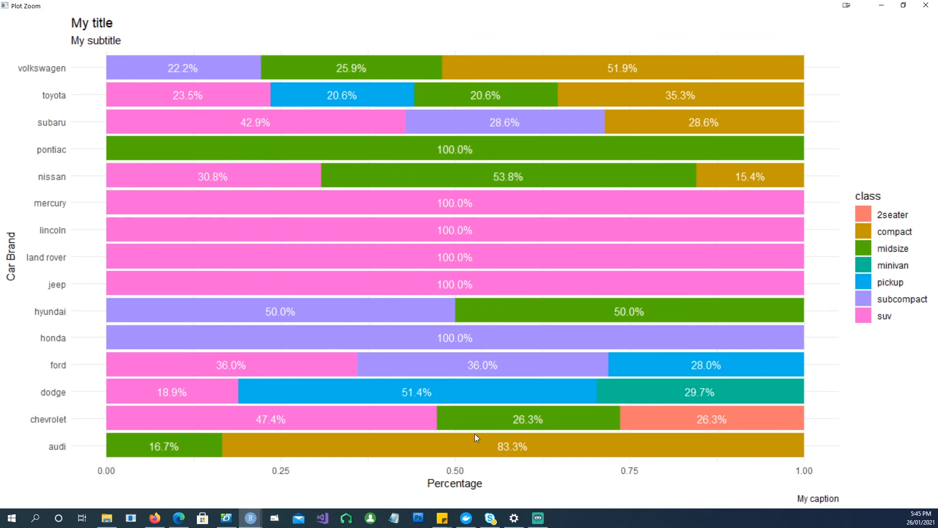
mouse_move(465, 440)
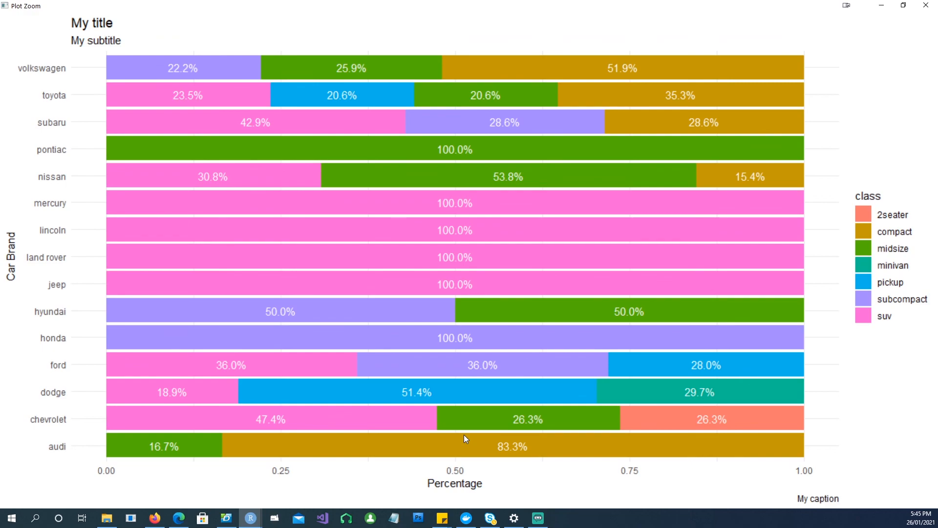
mouse_move(360, 484)
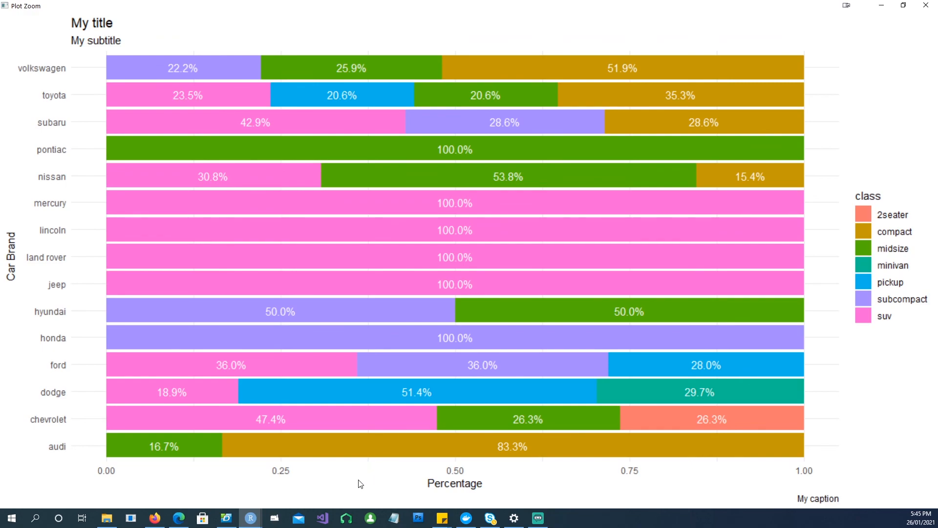